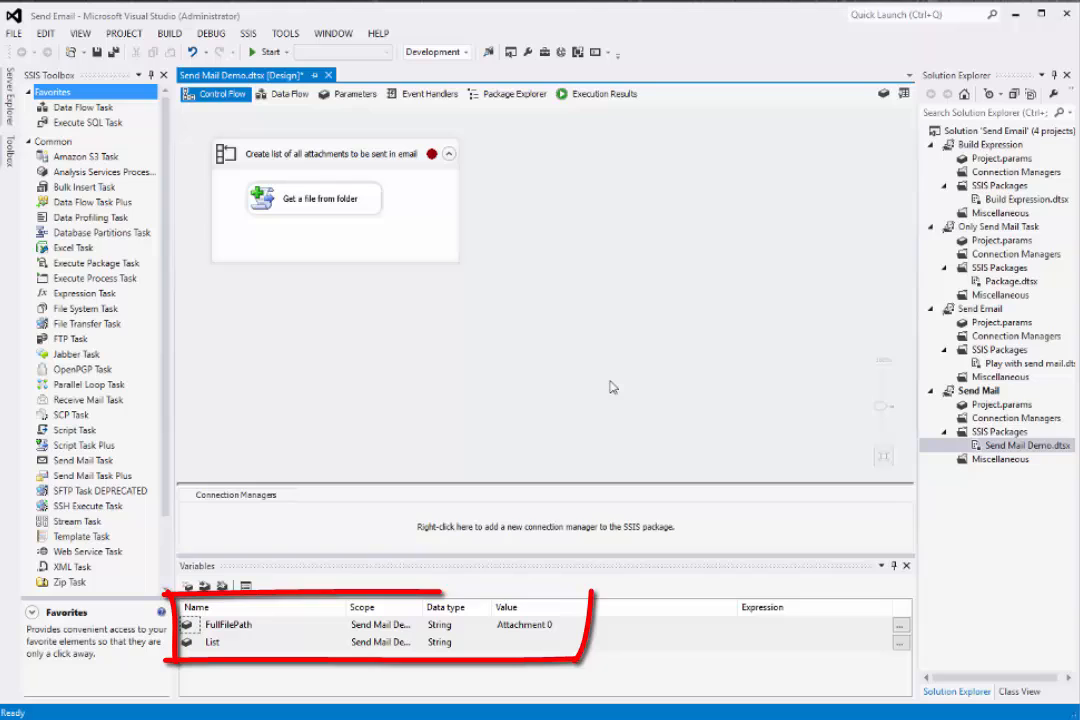
pyautogui.moveTo(604, 390)
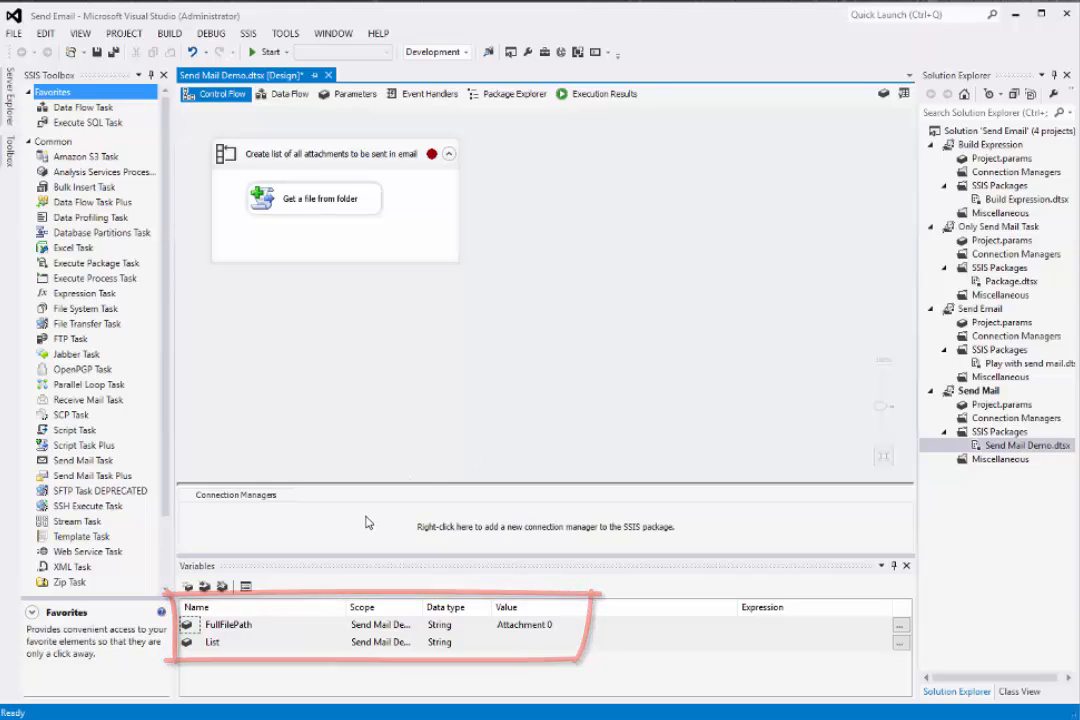
# Create a new SMTP connection manager with implicit TLS to smtp.gmail.com on port 465
pyautogui.rightClick(368, 520)
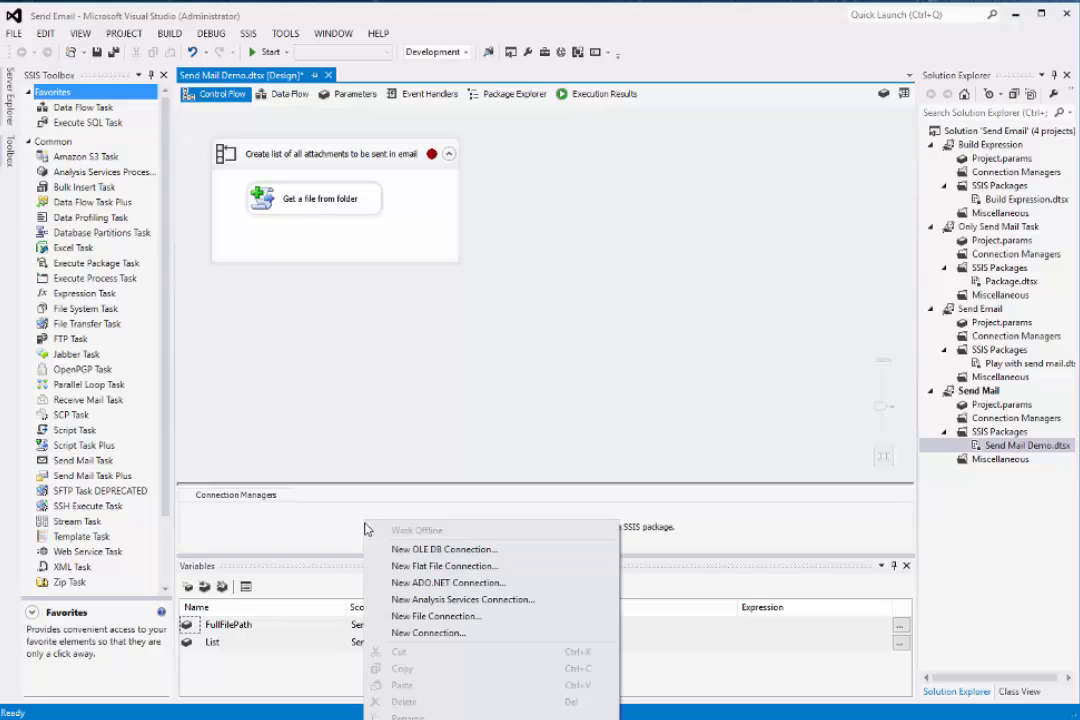
pyautogui.click(428, 632)
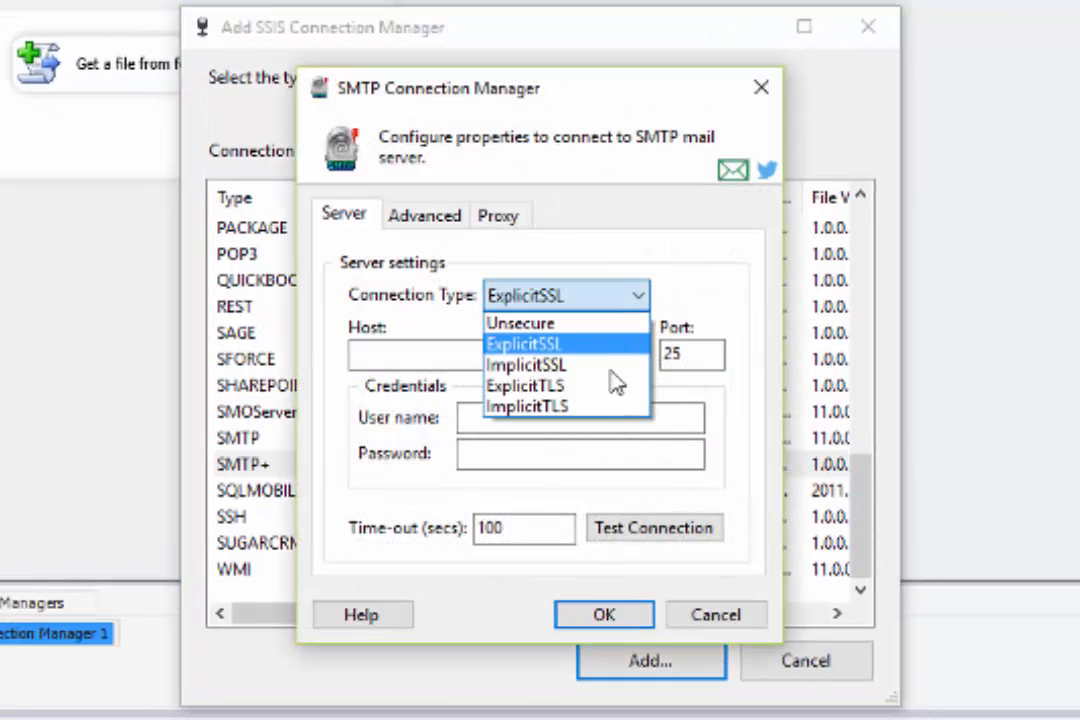
pyautogui.click(528, 406)
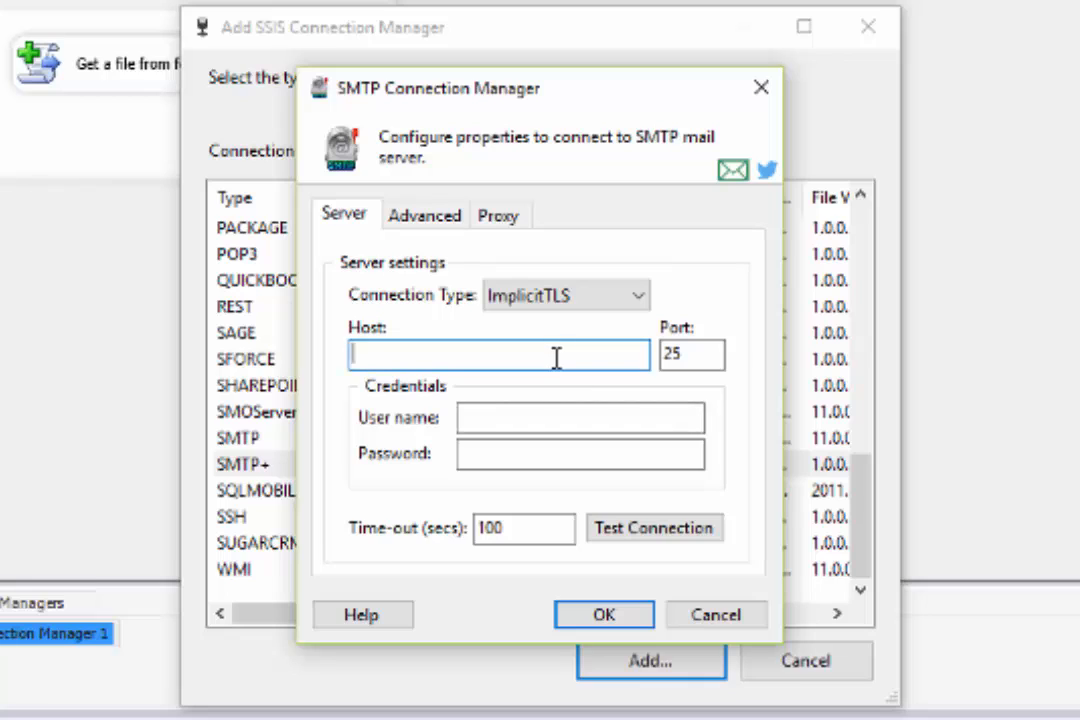
pyautogui.write('smtp.gmail.com')
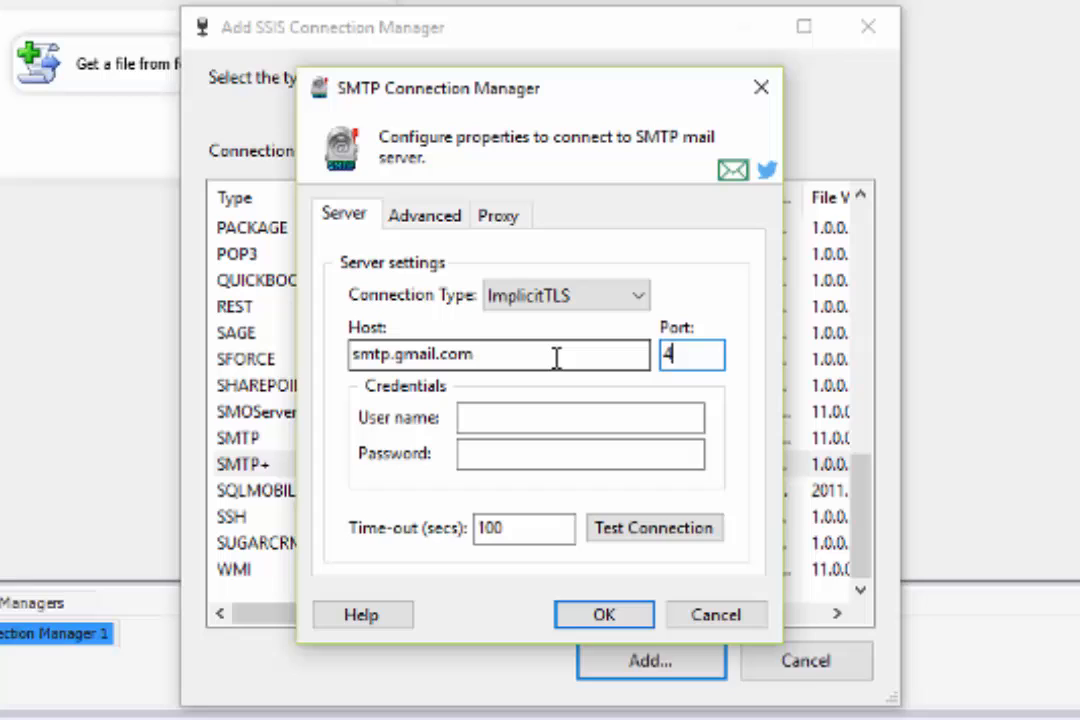
pyautogui.write('65')
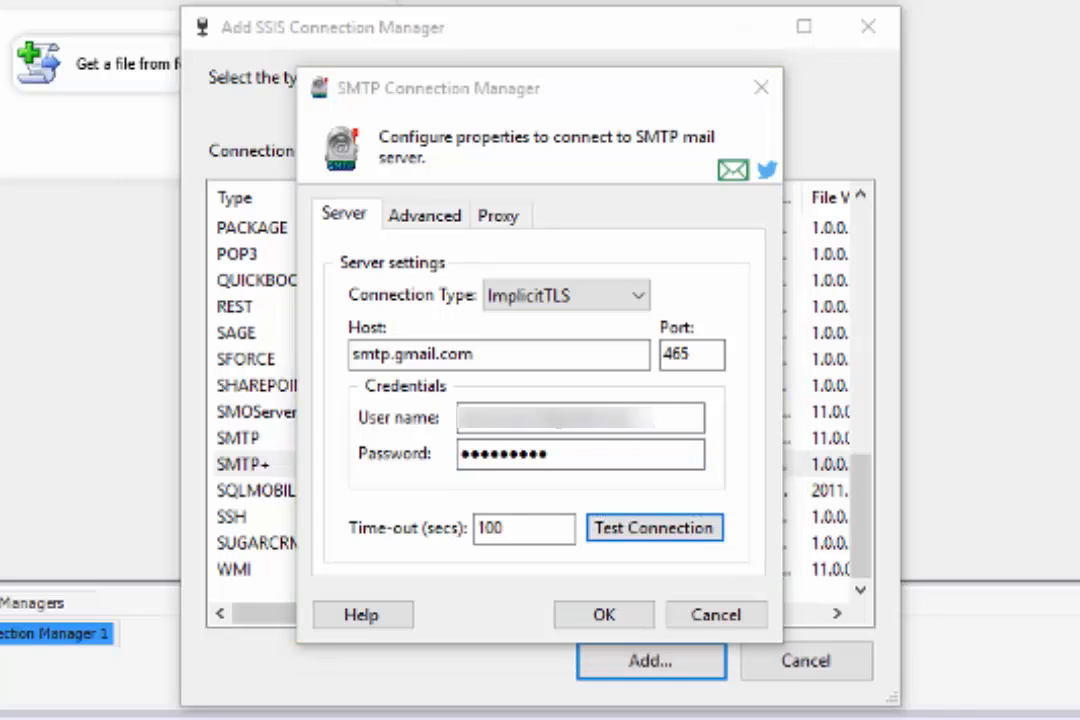
# Test the Gmail SMTP connection successfully and accept the connection settings
pyautogui.click(654, 528)
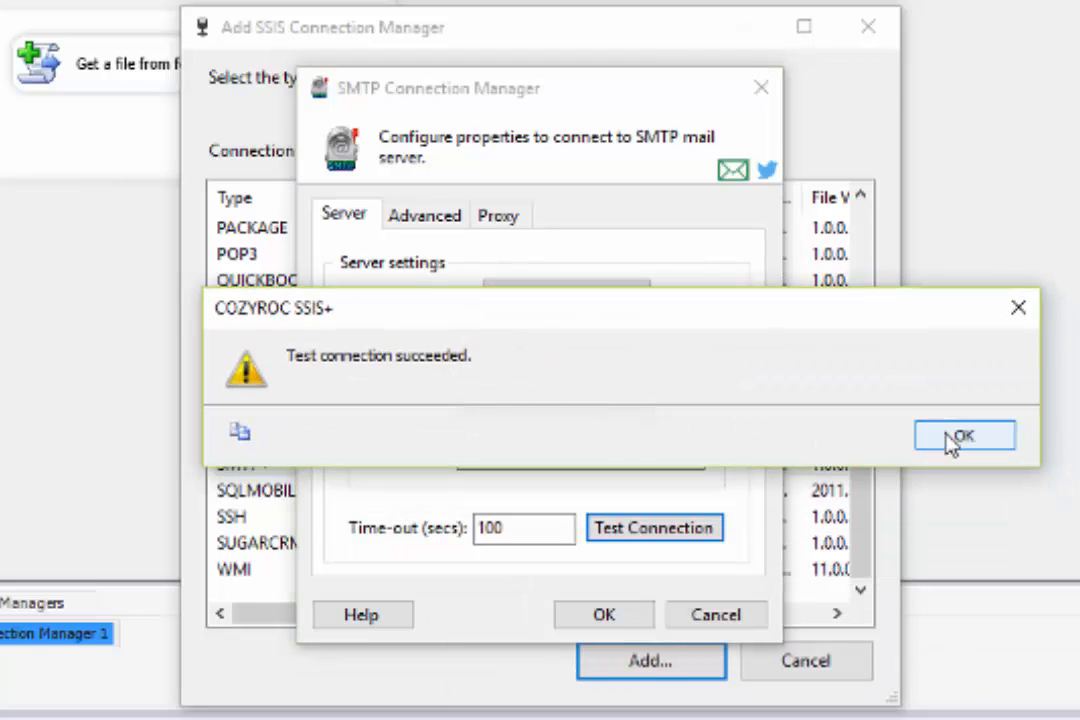
pyautogui.click(964, 436)
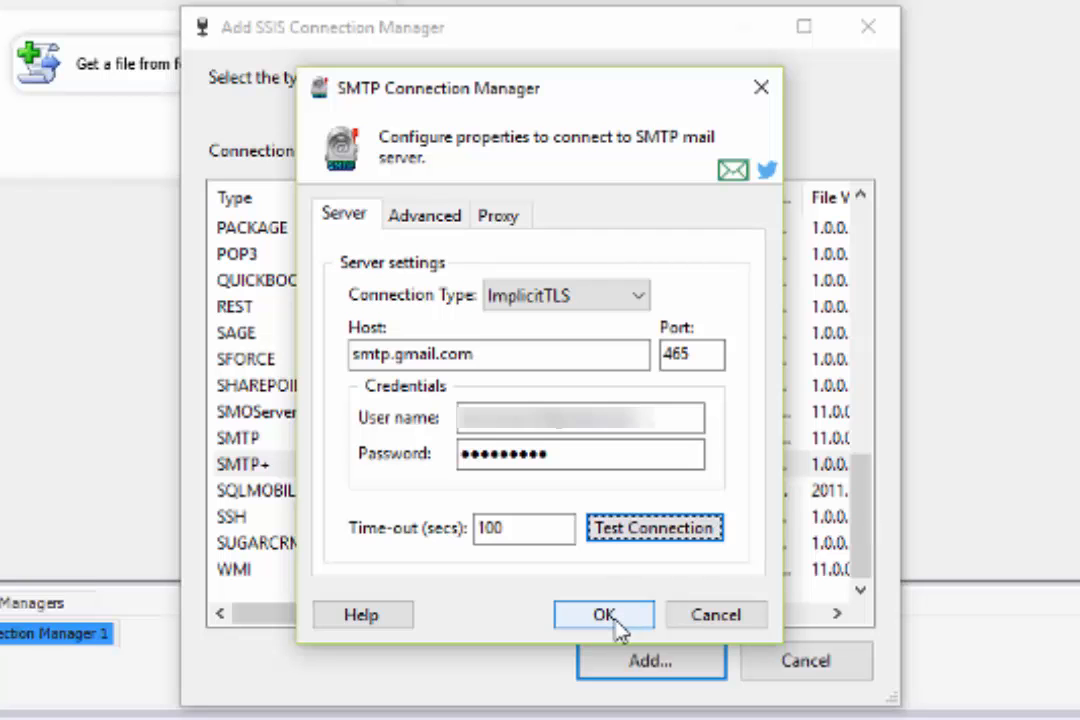
pyautogui.click(604, 614)
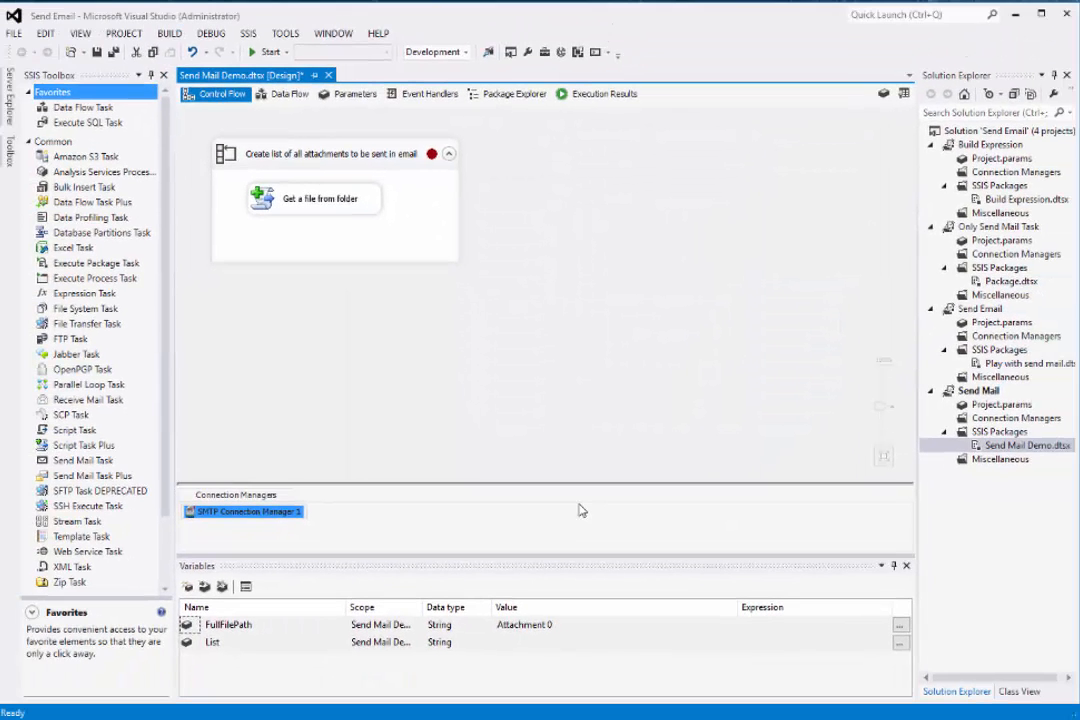
pyautogui.moveTo(430, 354)
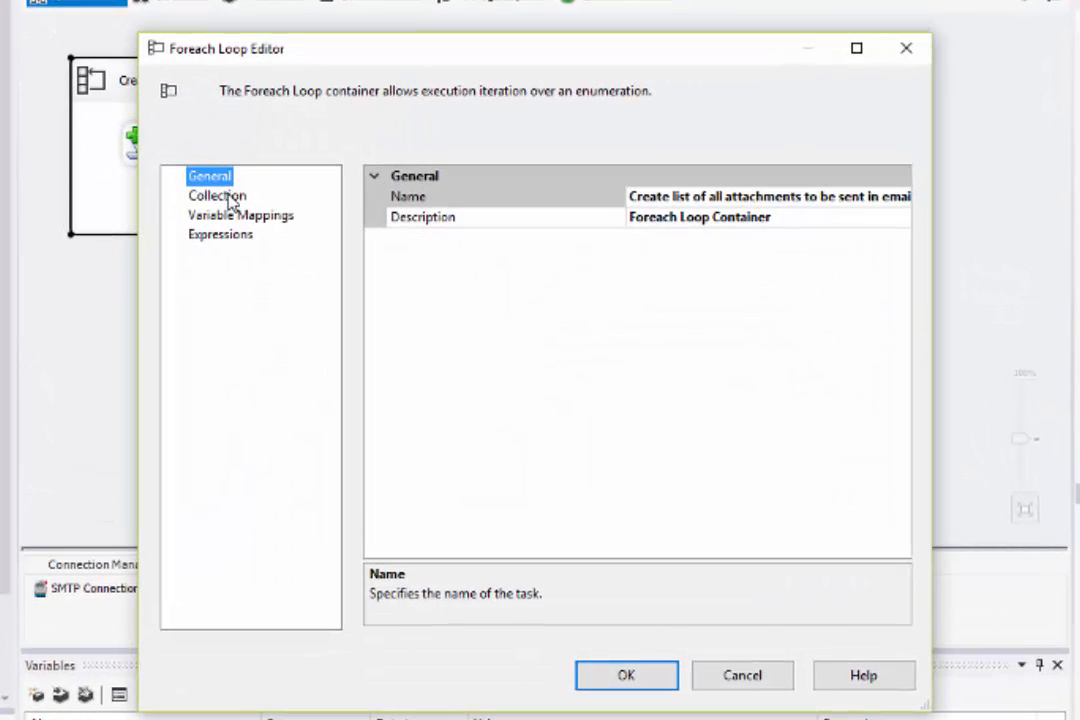
pyautogui.click(216, 196)
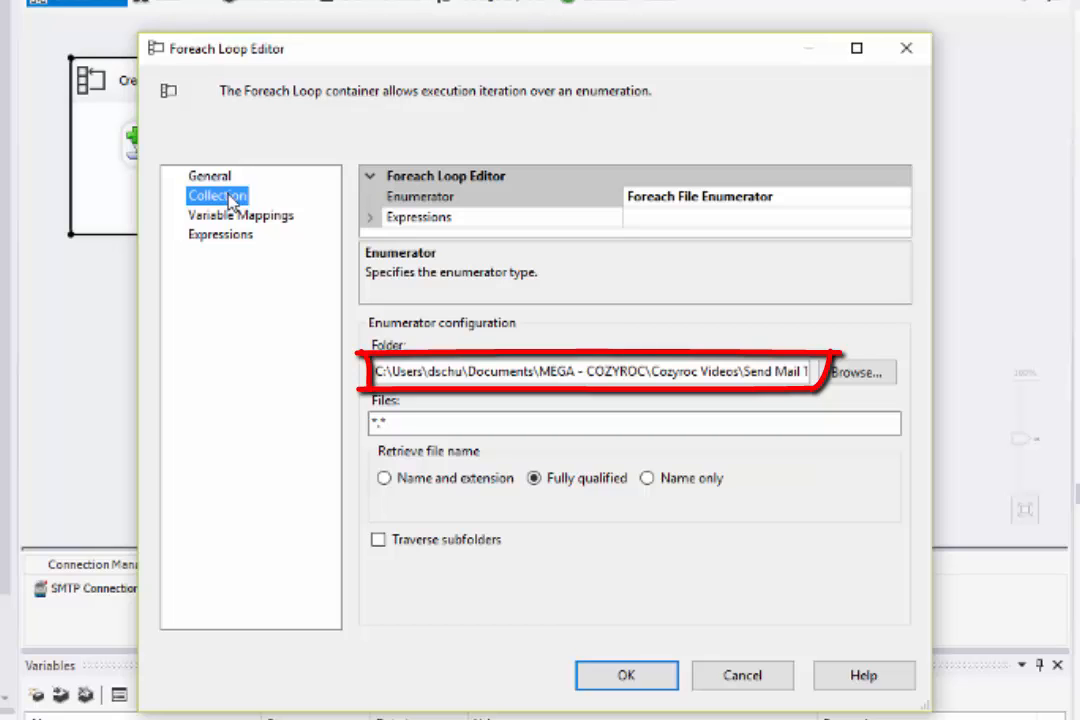
pyautogui.click(240, 216)
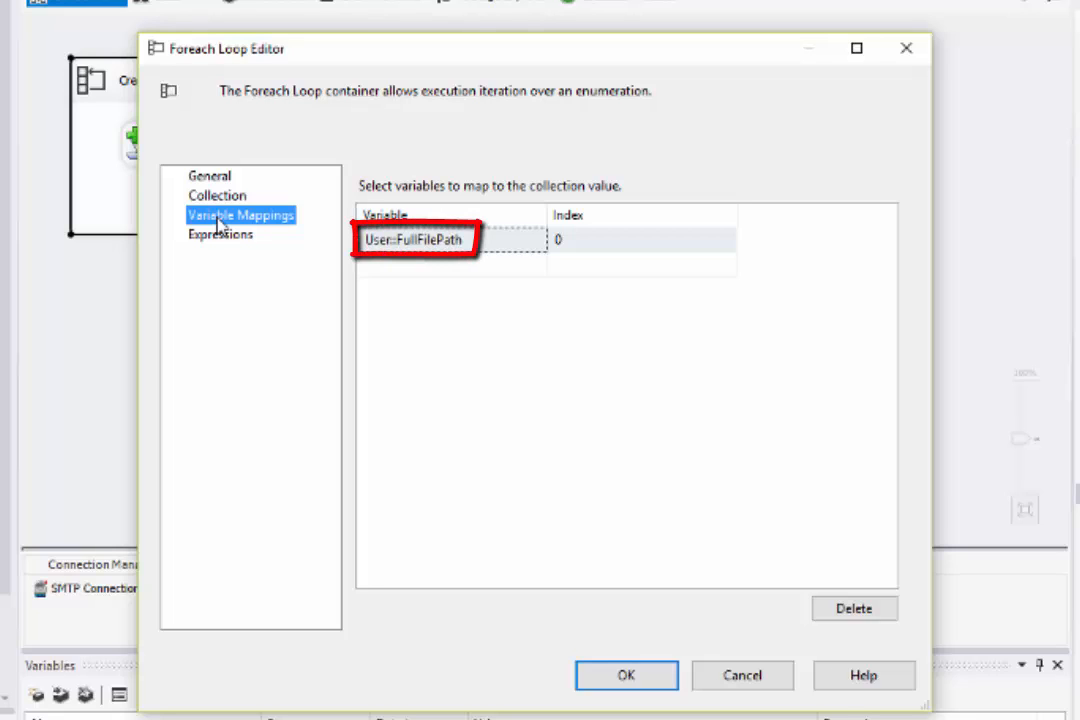
pyautogui.moveTo(510, 496)
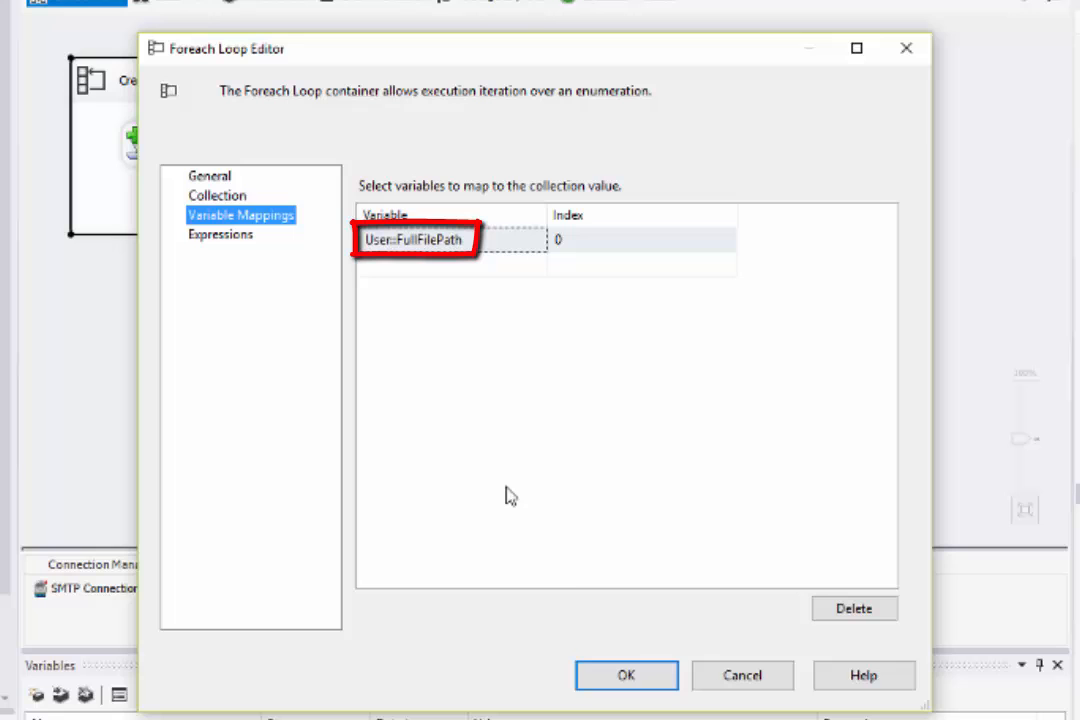
pyautogui.click(626, 676)
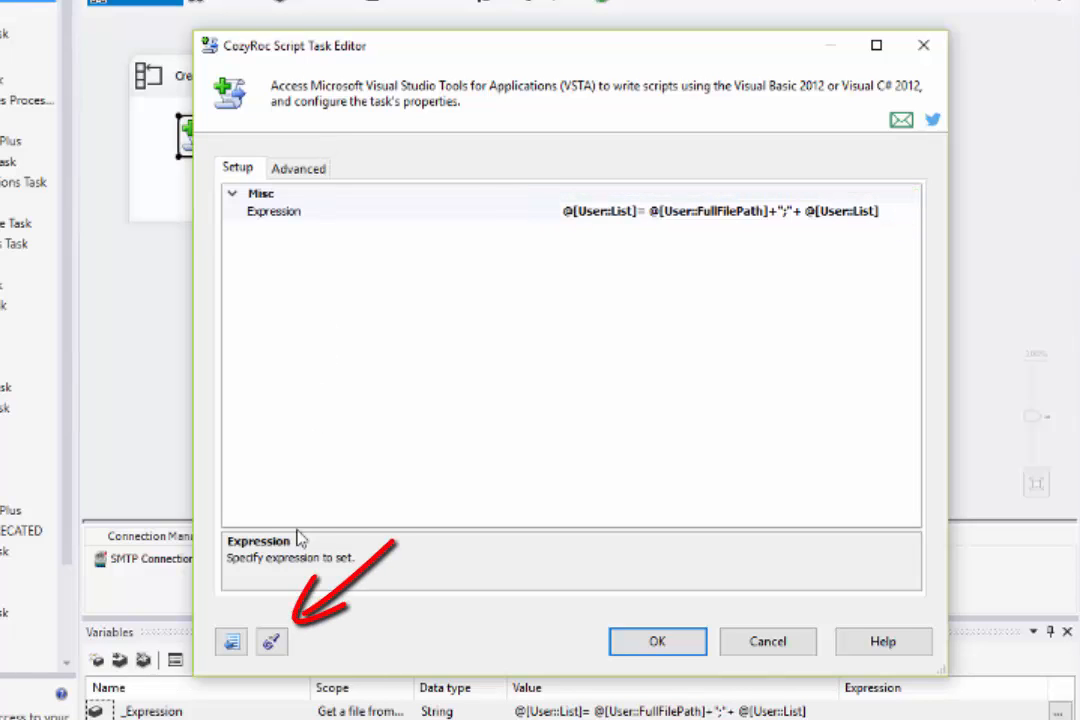
pyautogui.moveTo(272, 640)
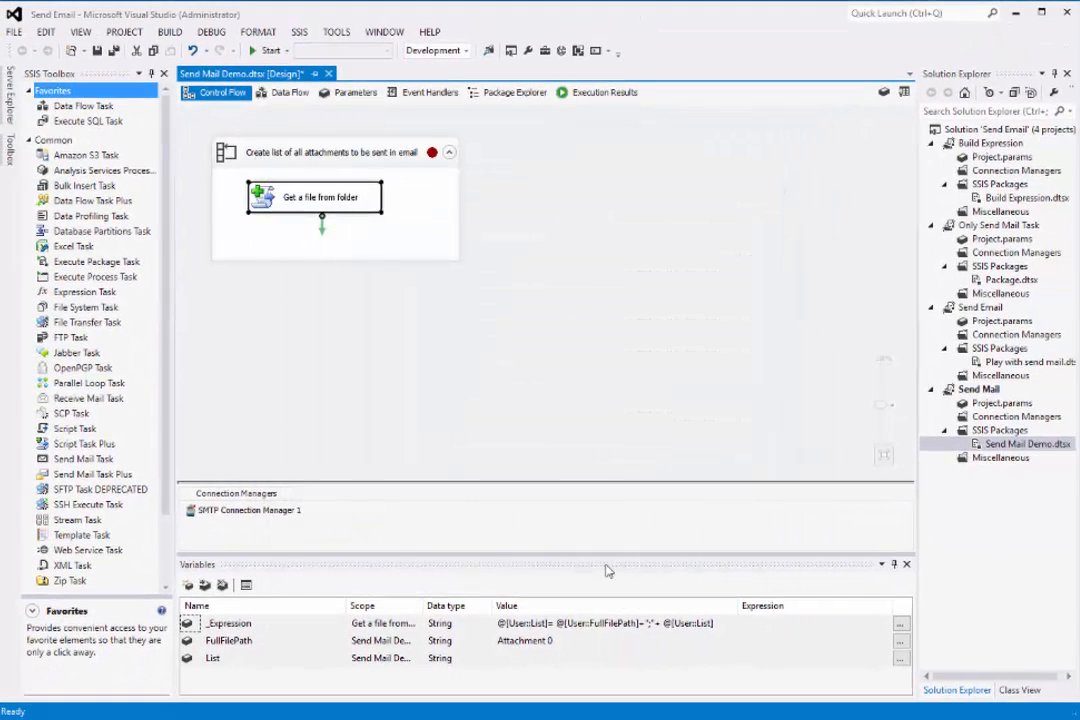
# Place a Send Mail Task Plus below the attachment loop on the Control Flow and select it
pyautogui.click(92, 472)
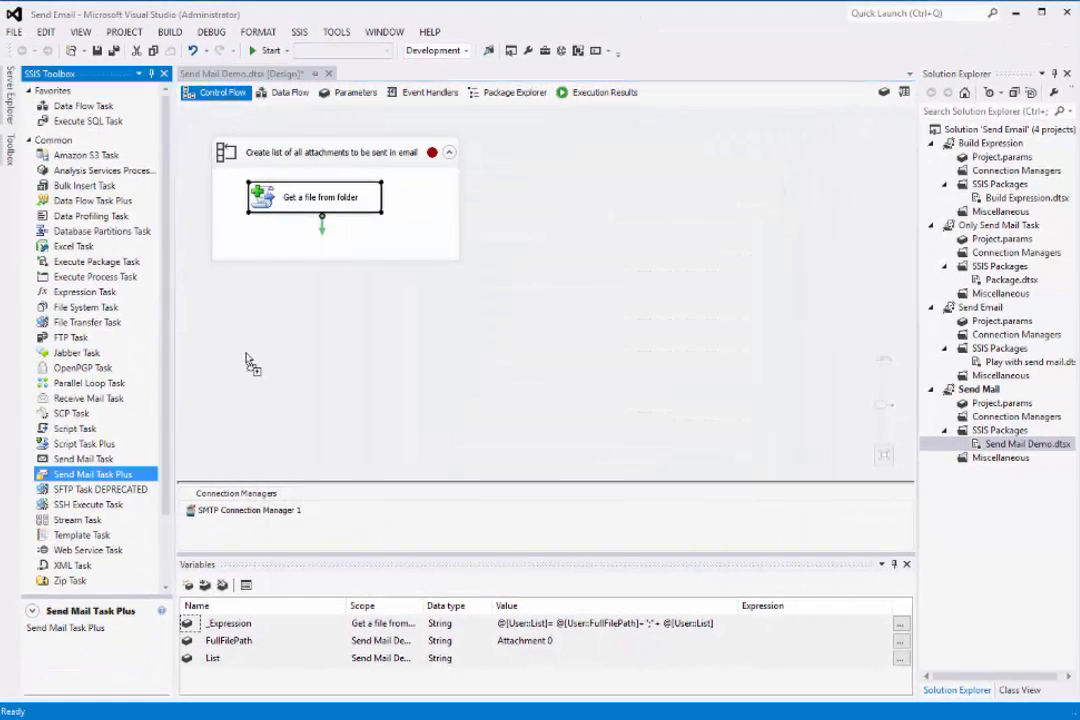
pyautogui.moveTo(94, 474); pyautogui.dragTo(282, 314)
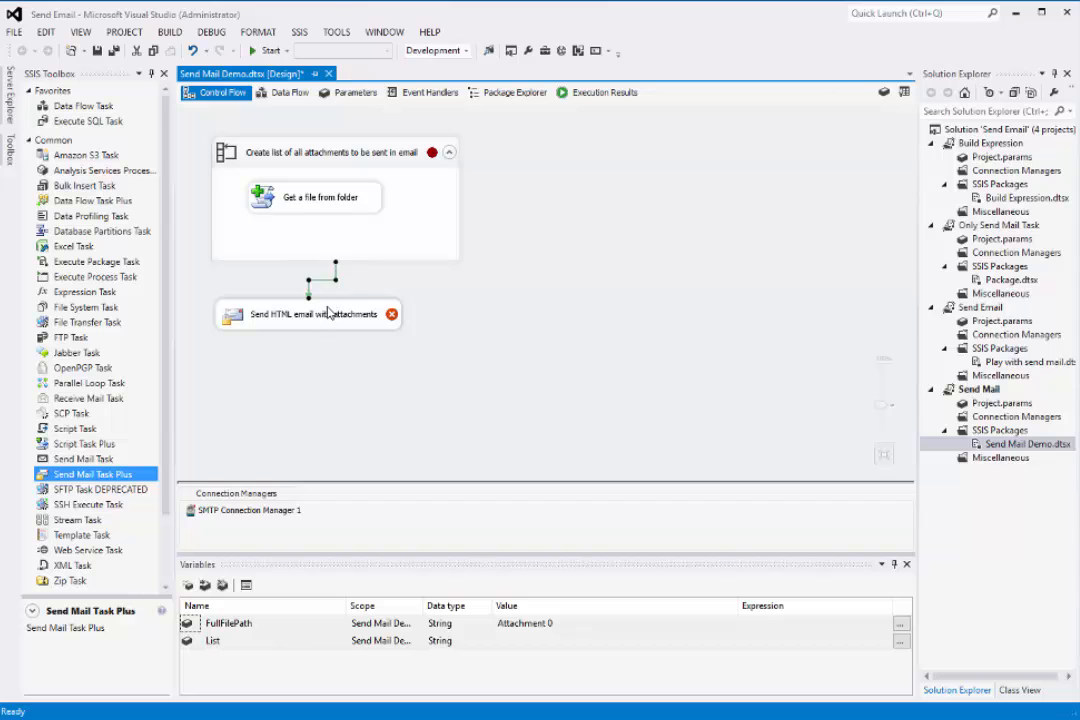
pyautogui.click(308, 314)
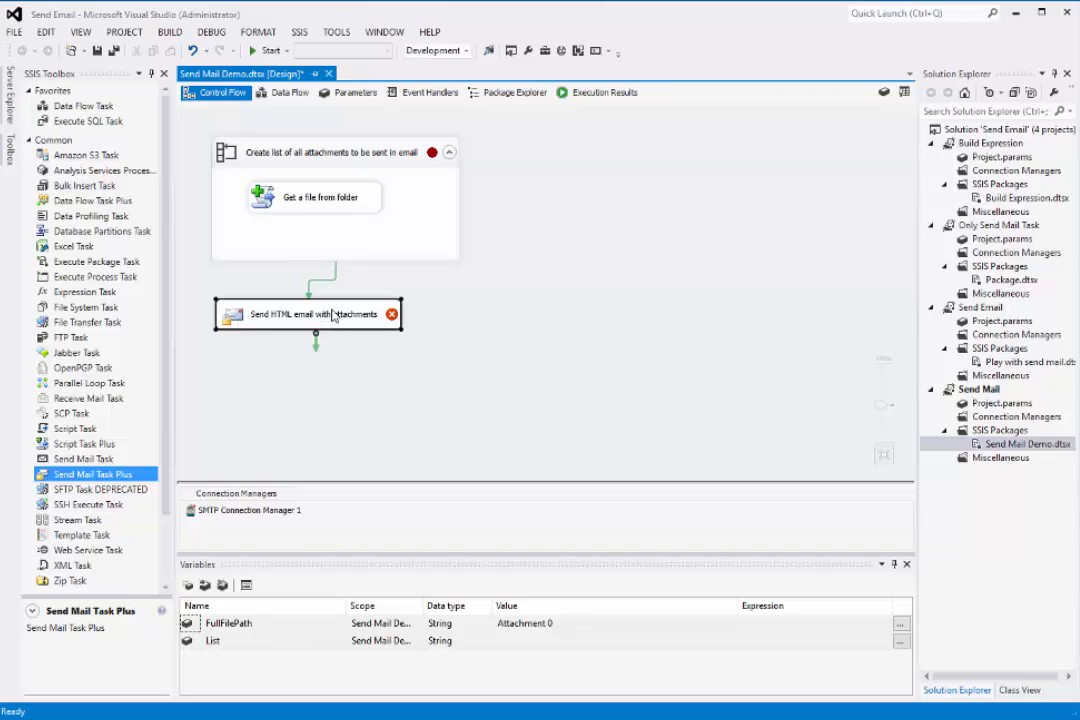
# Bring up the mail task's editor with its expanded source options shown
pyautogui.doubleClick(308, 314)
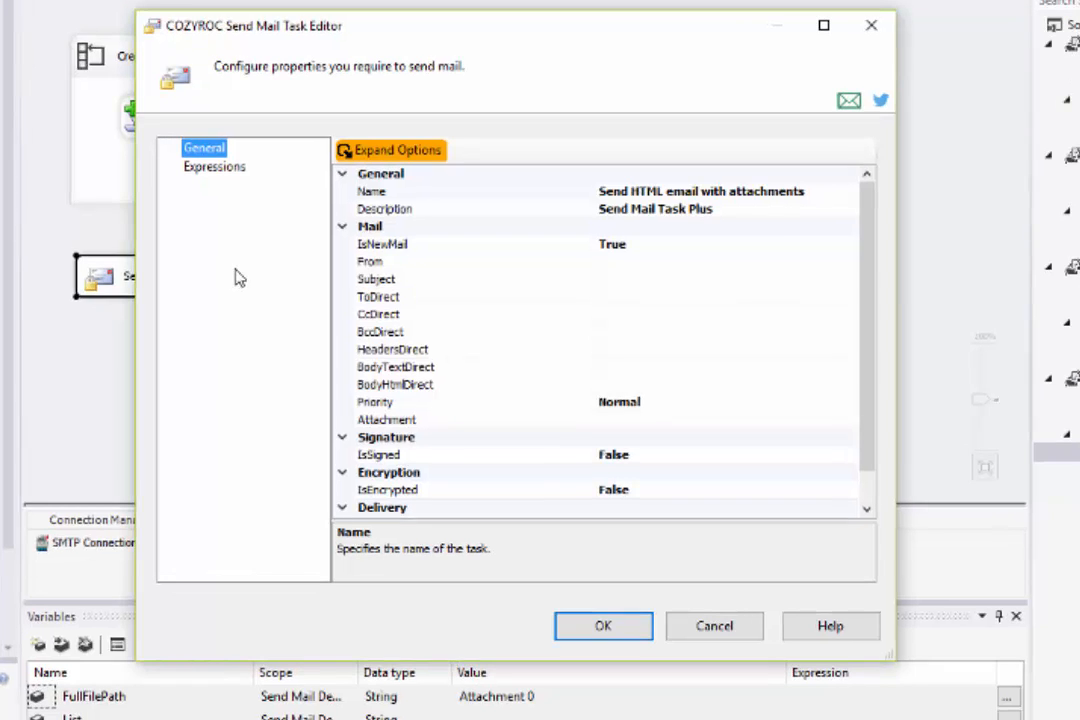
pyautogui.moveTo(264, 260)
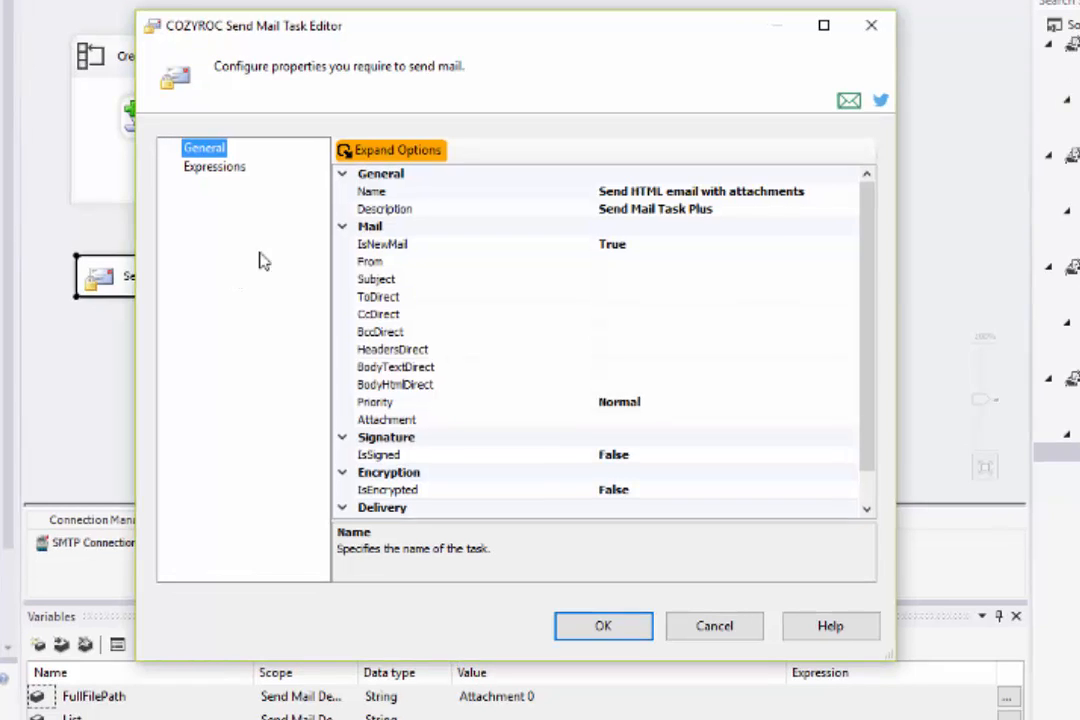
pyautogui.moveTo(378, 188)
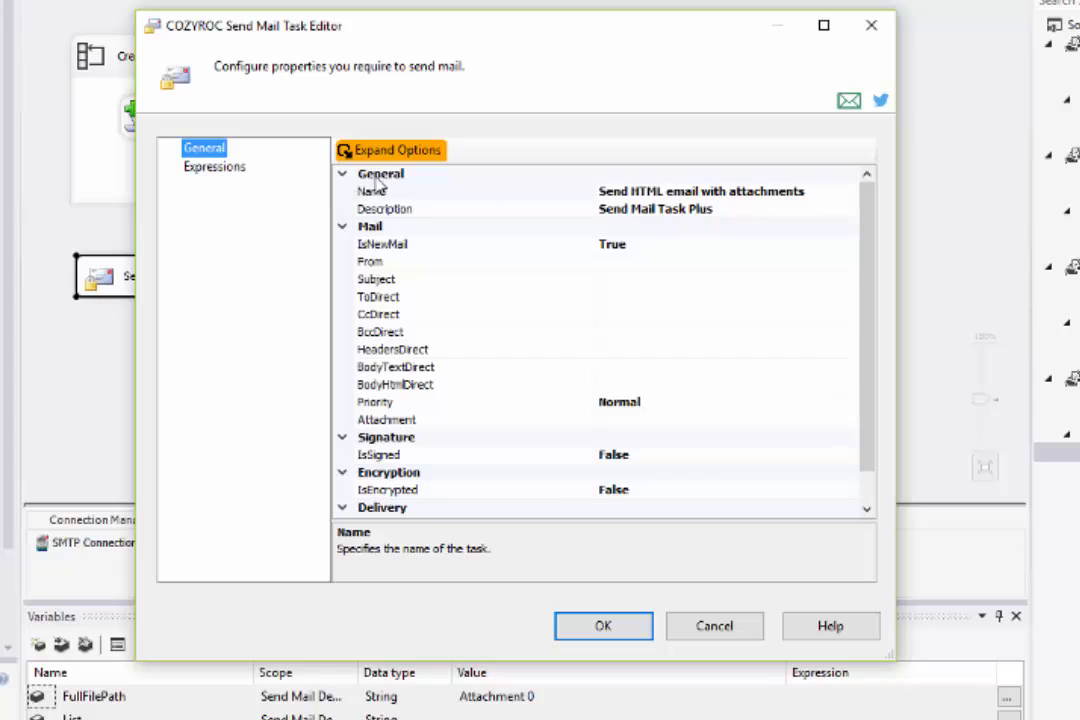
pyautogui.moveTo(392, 150)
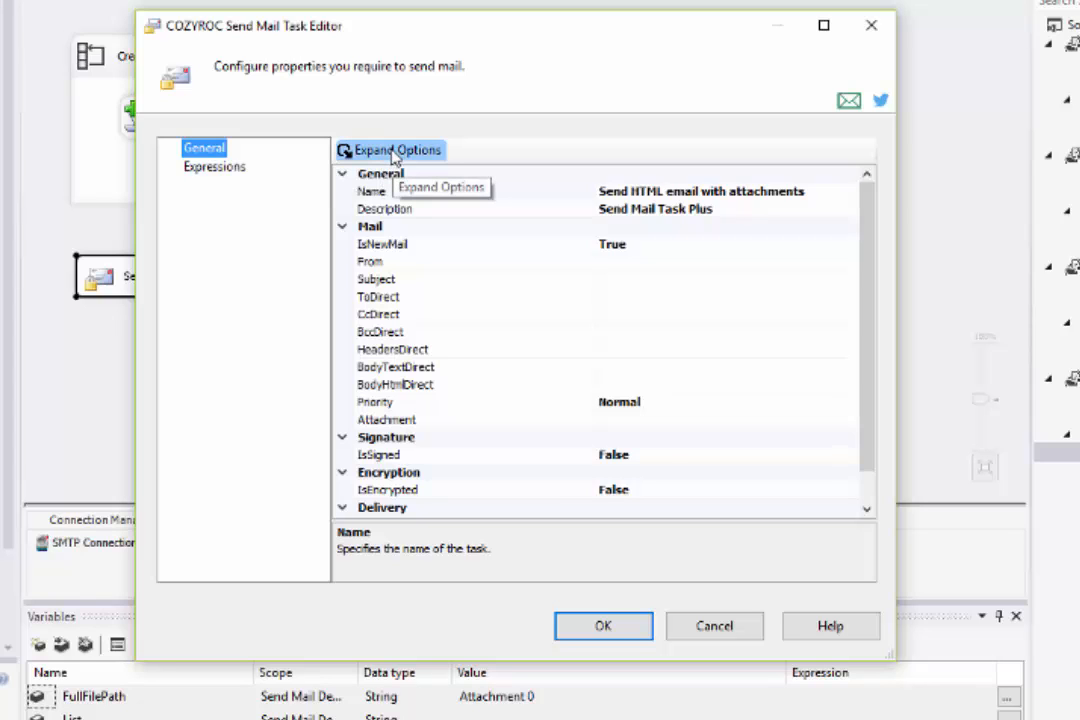
pyautogui.click(396, 148)
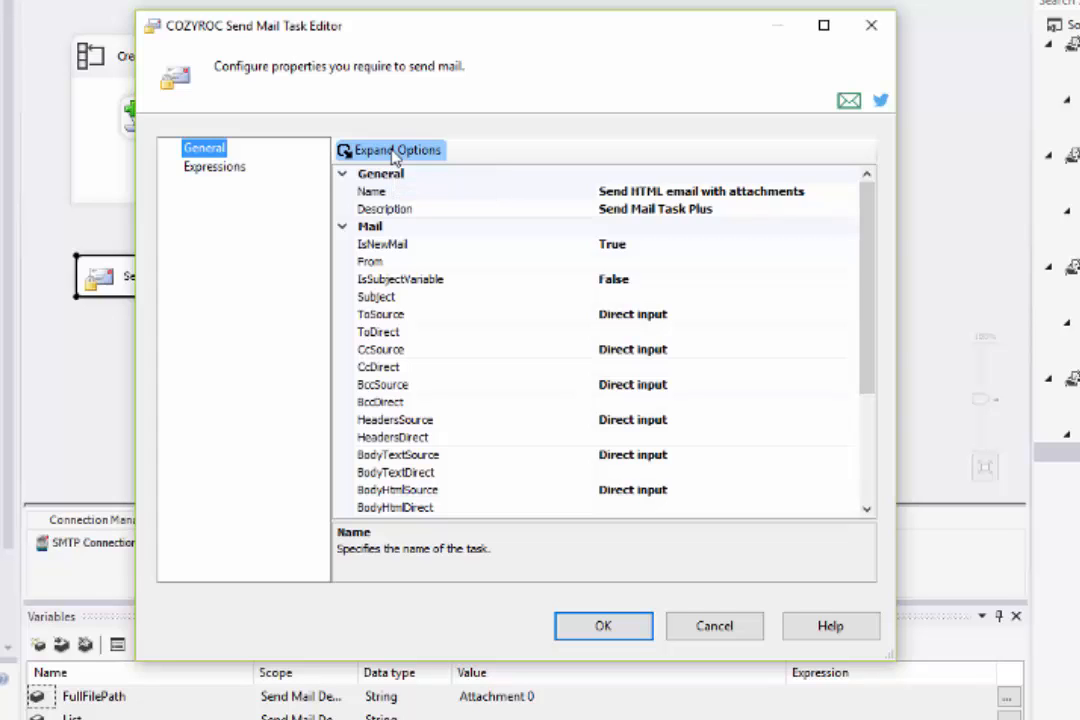
pyautogui.moveTo(428, 180)
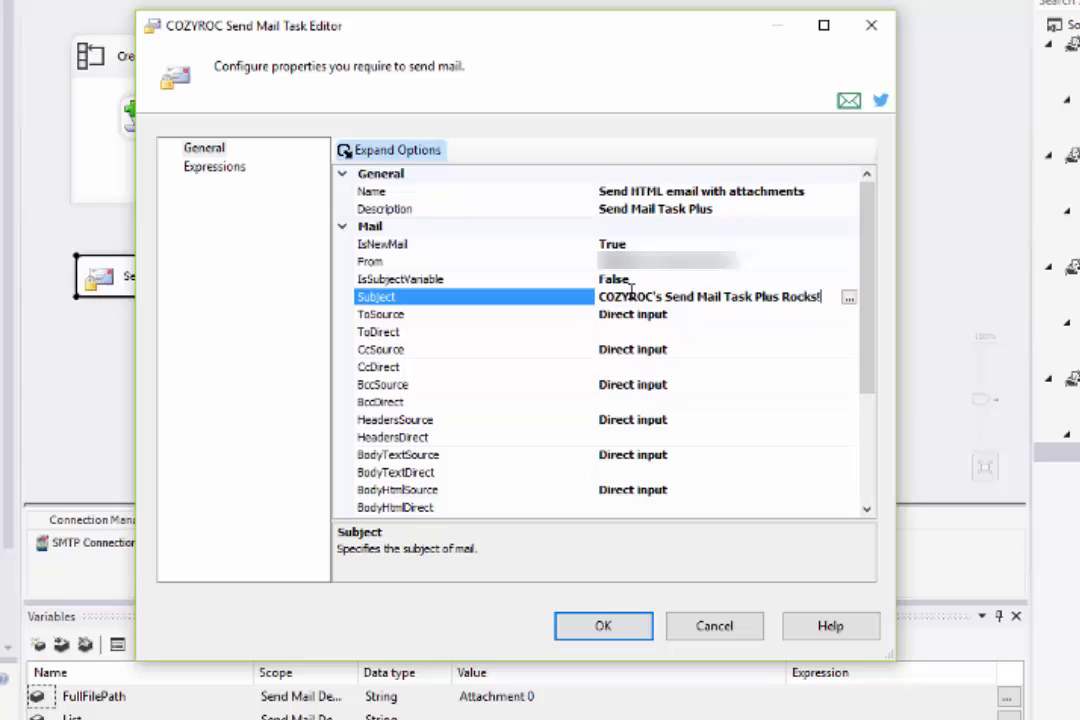
pyautogui.moveTo(670, 324)
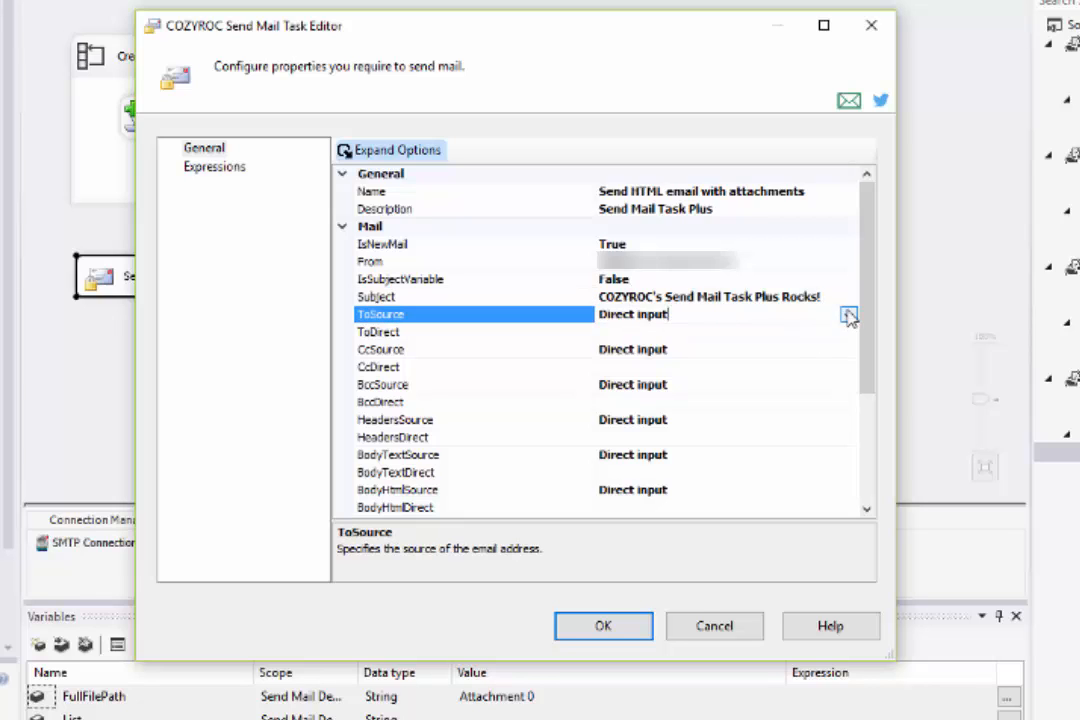
pyautogui.moveTo(664, 368)
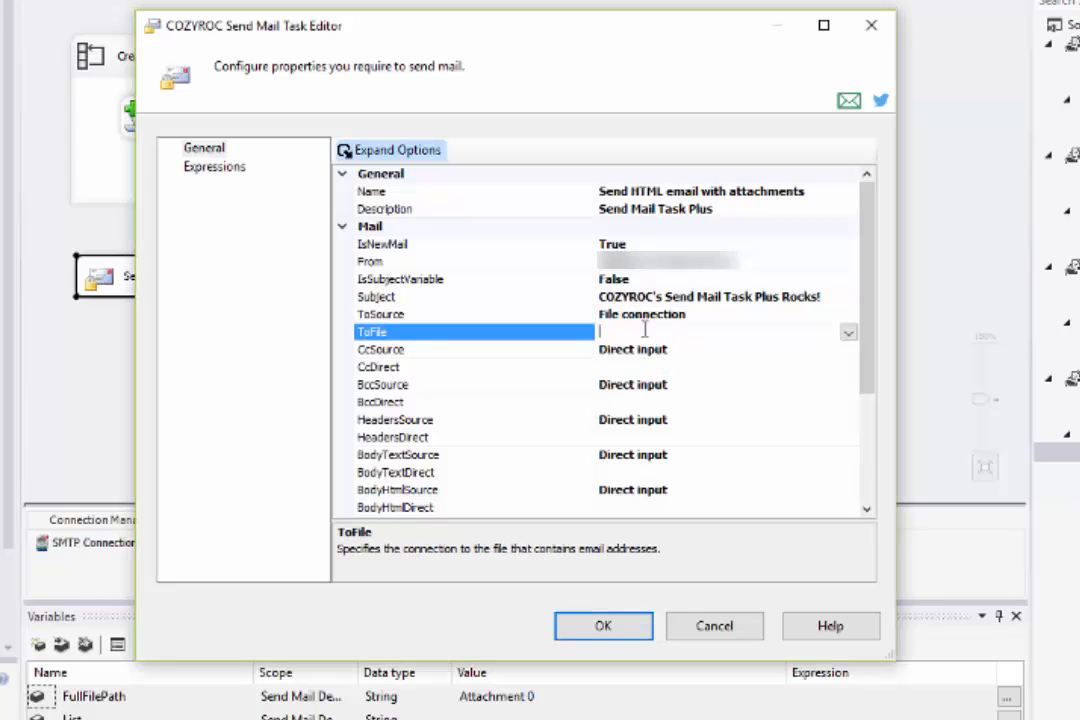
# Create a new file connection to Recipients.txt as the source of the To recipients
pyautogui.click(848, 332)
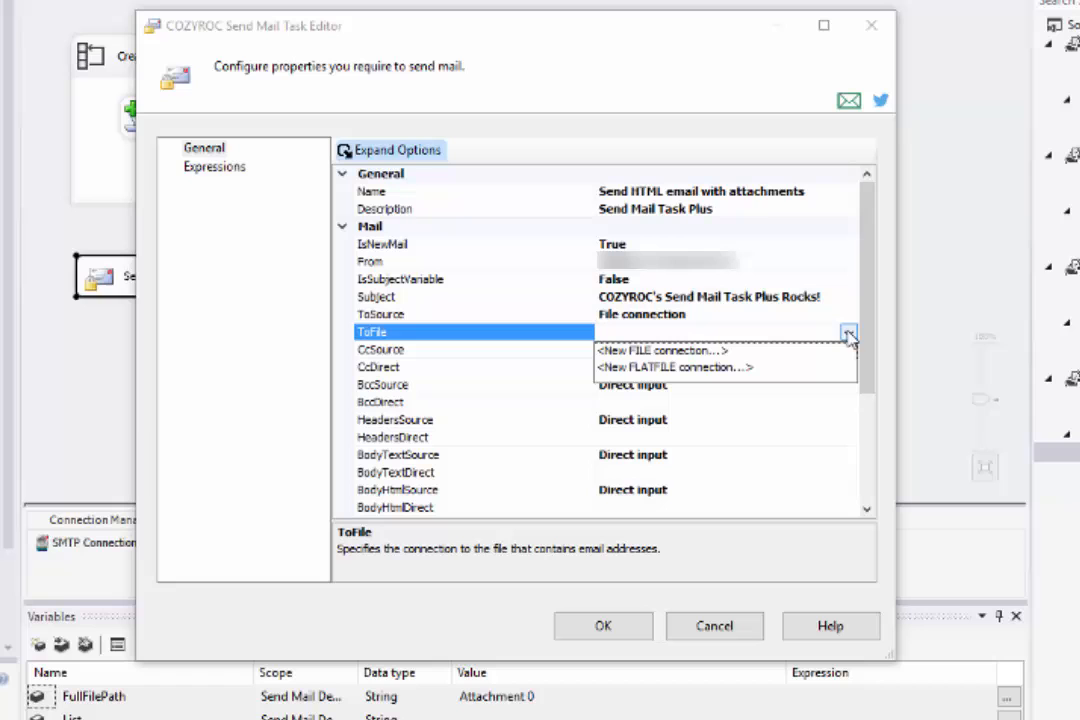
pyautogui.moveTo(700, 350)
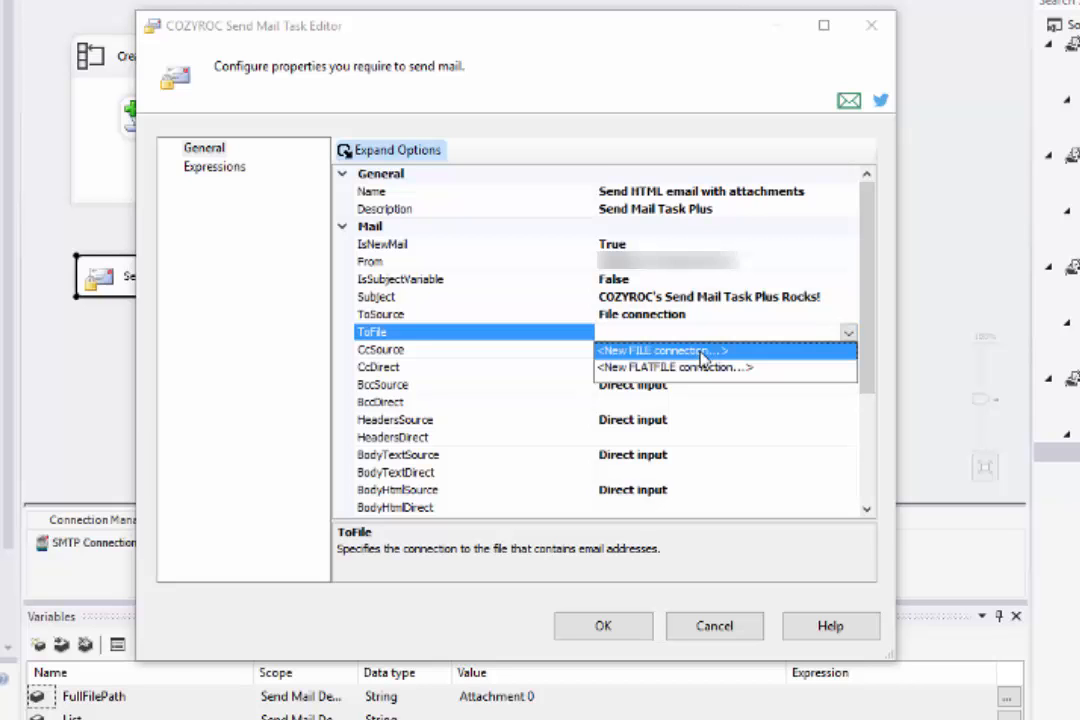
pyautogui.click(660, 350)
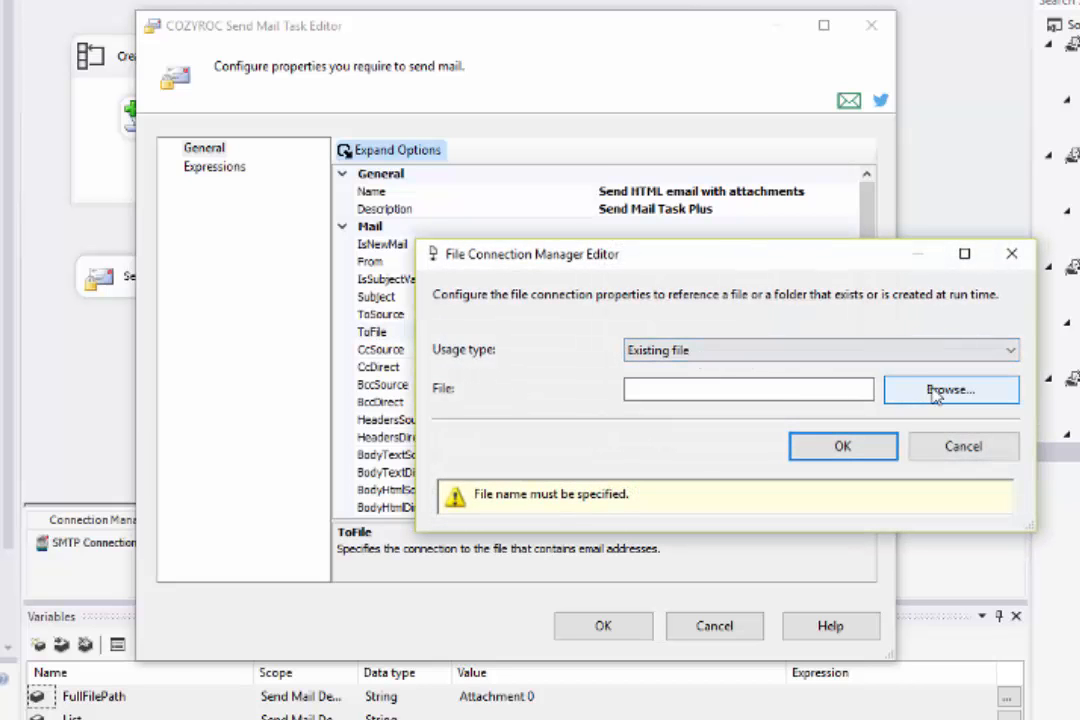
pyautogui.click(952, 390)
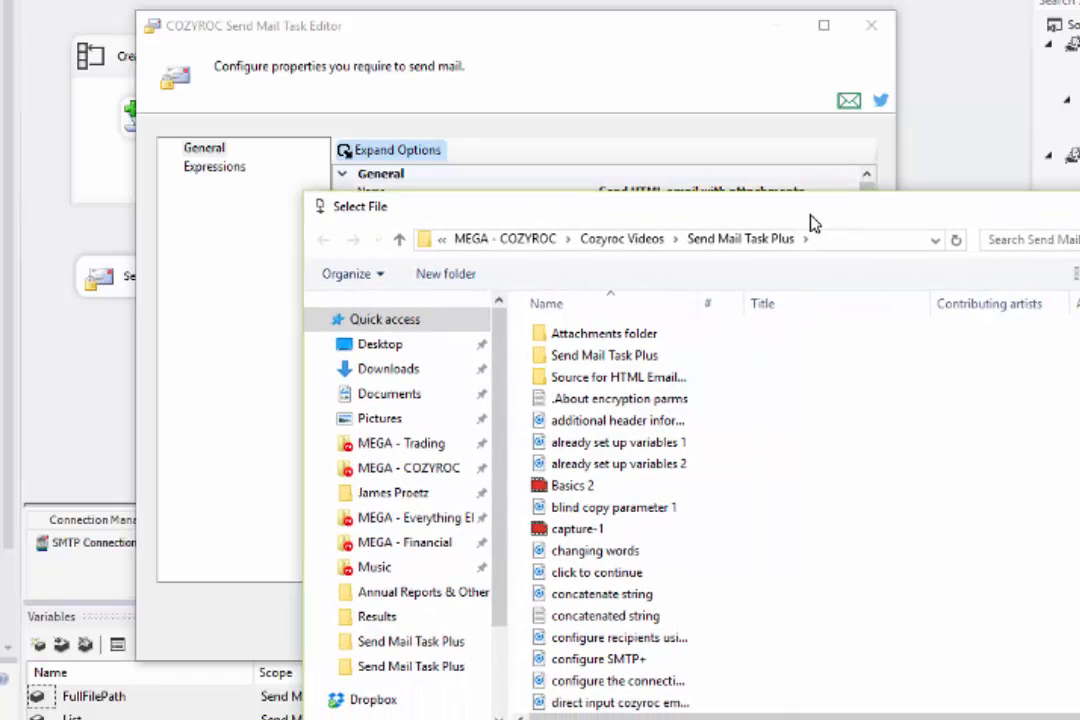
pyautogui.scroll(-3)
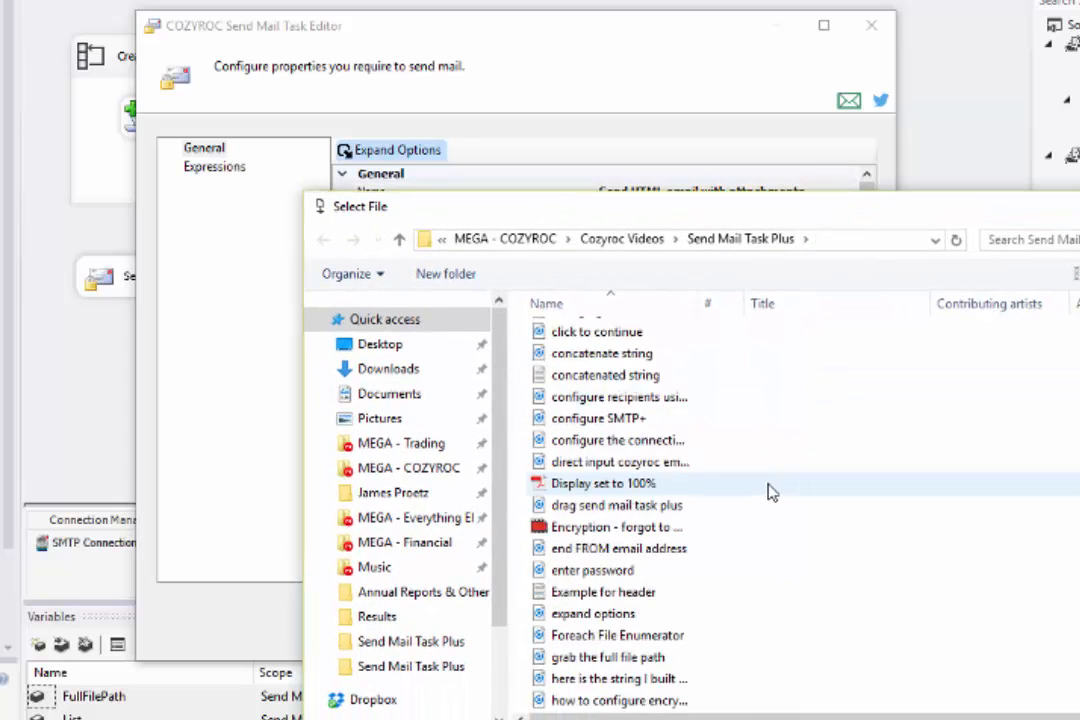
pyautogui.scroll(-3)
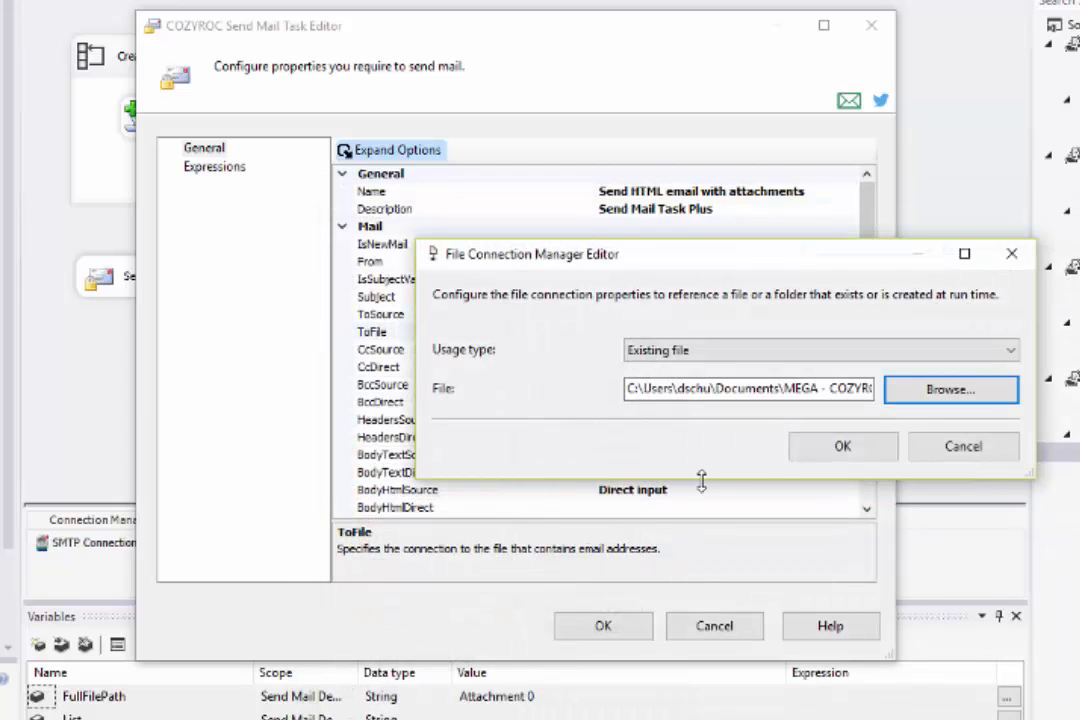
pyautogui.click(842, 446)
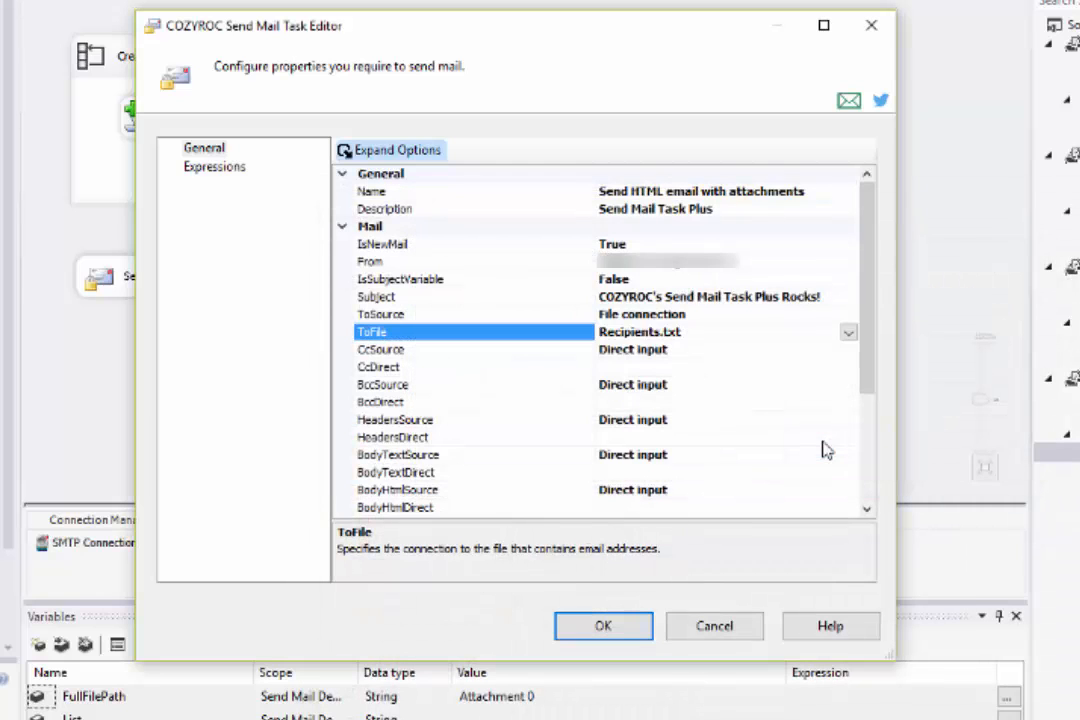
pyautogui.moveTo(648, 376)
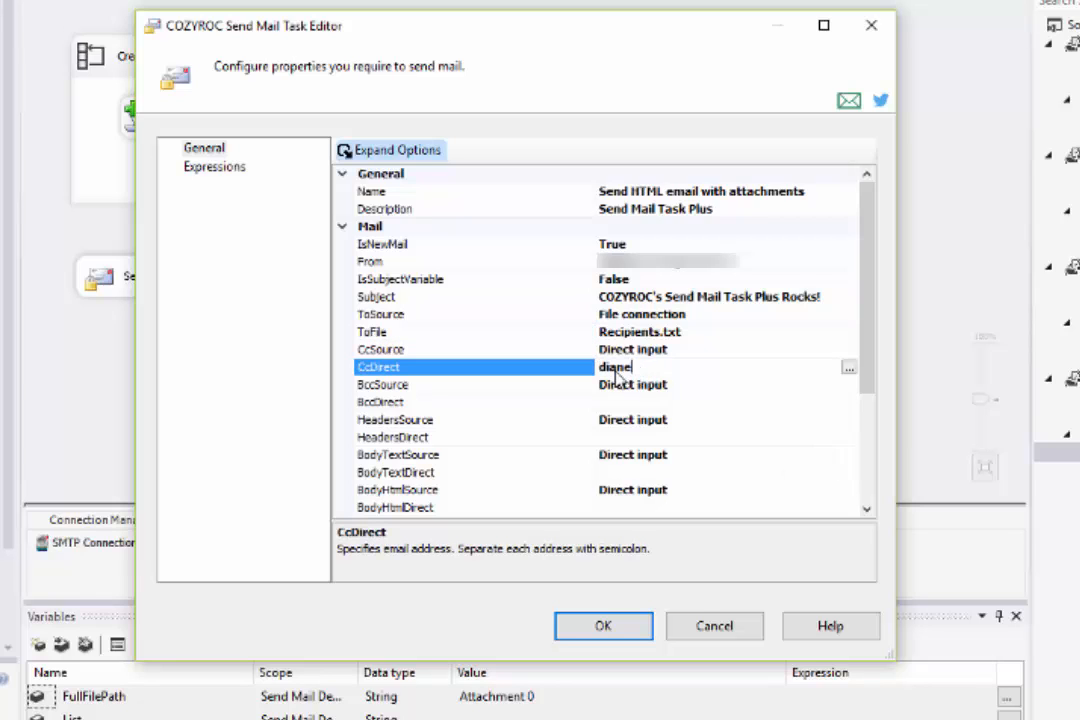
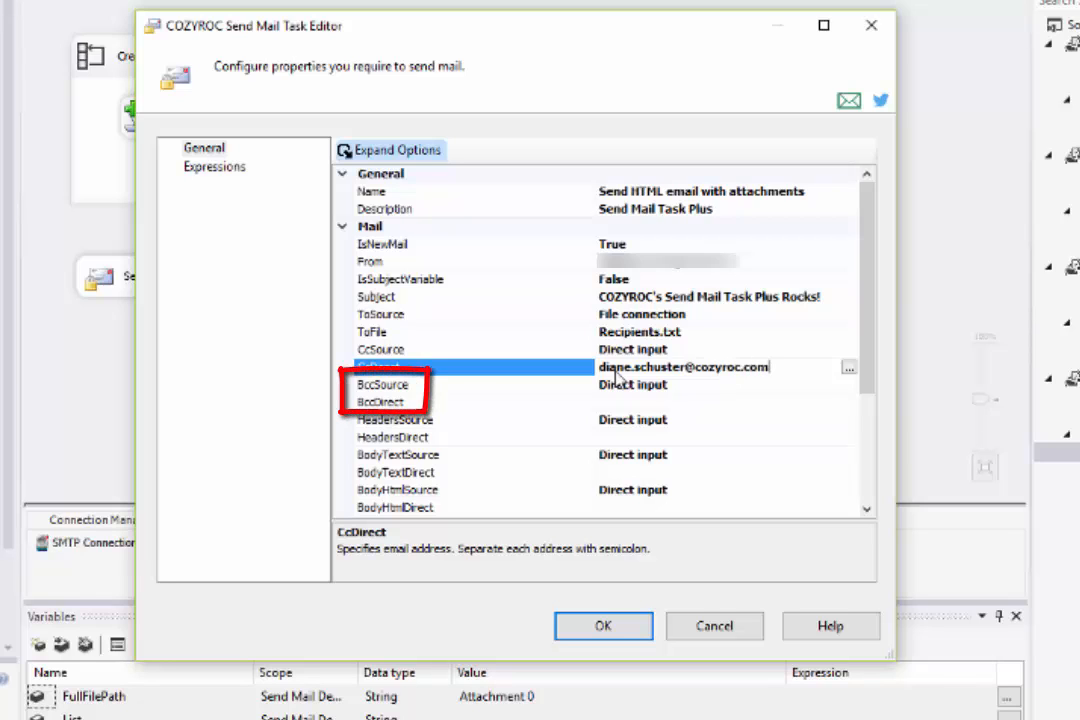
pyautogui.moveTo(648, 432)
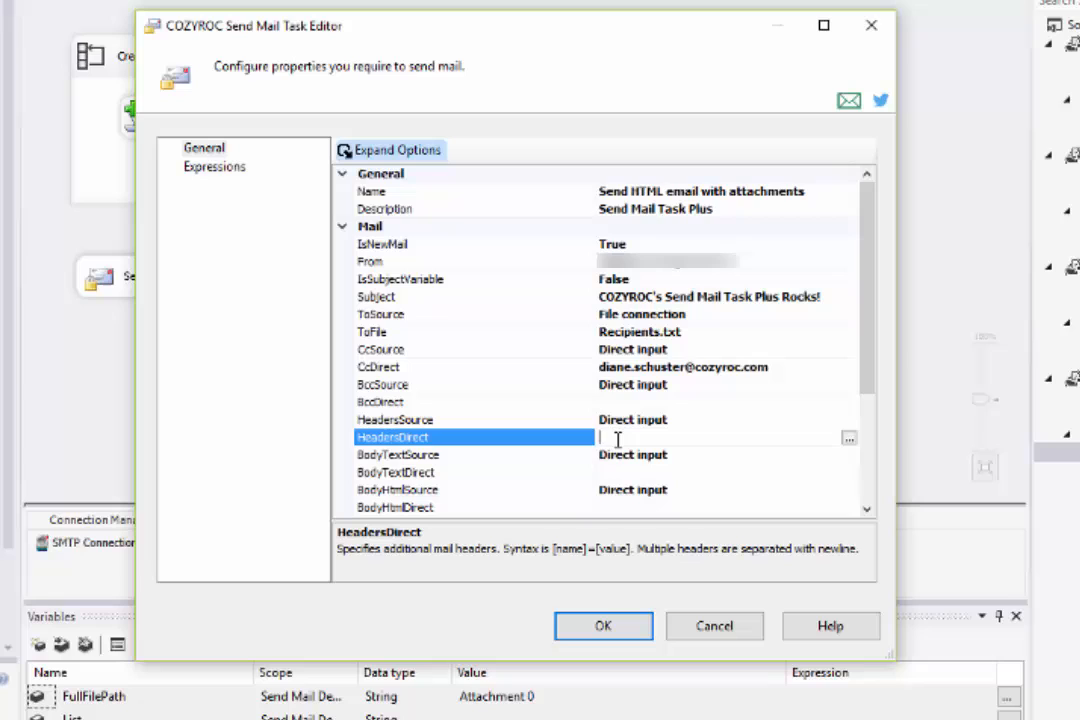
pyautogui.write('Reply-To=')
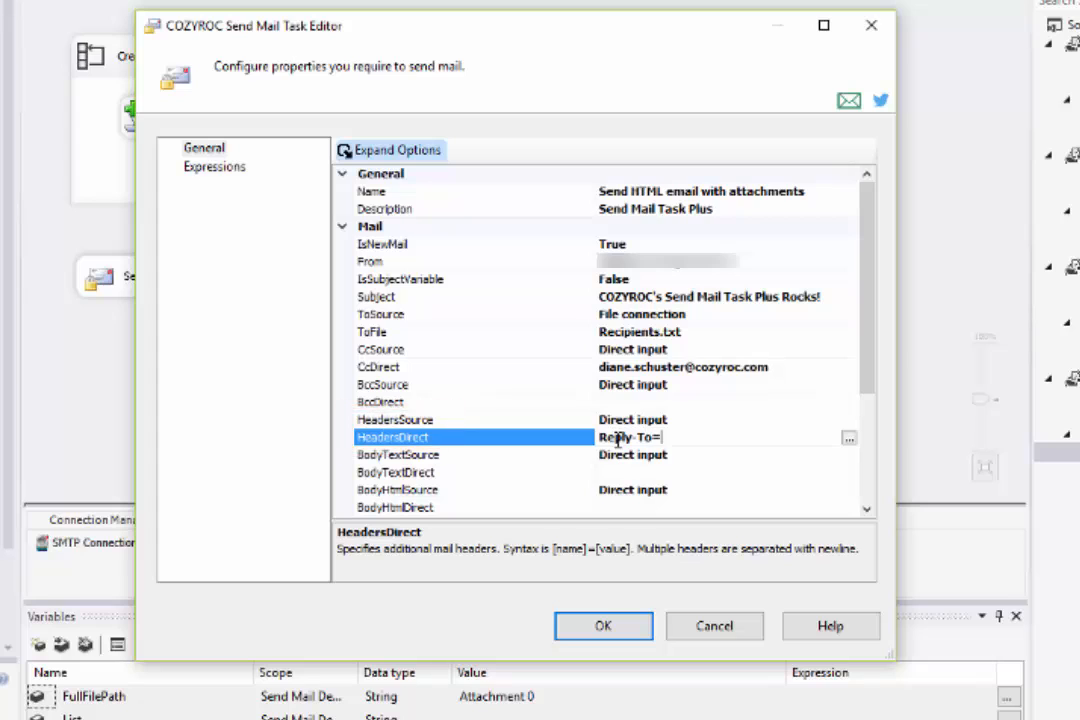
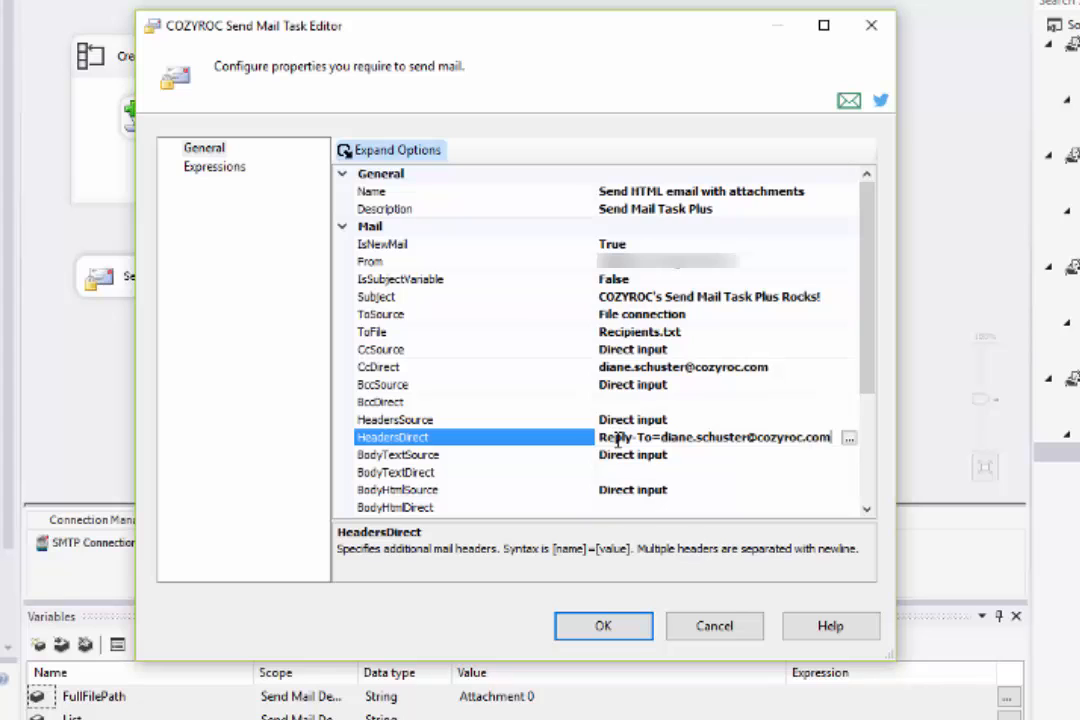
pyautogui.moveTo(868, 360)
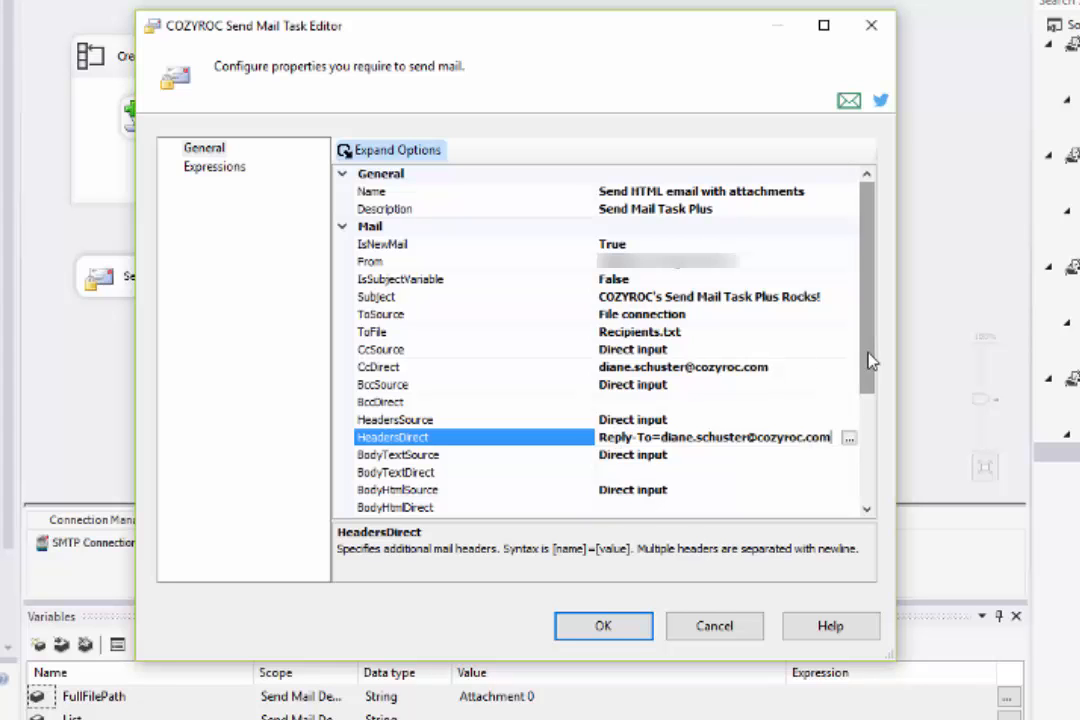
# Take the HTML body from a new file connection to Source for HTML Email.htm
pyautogui.scroll(-3)
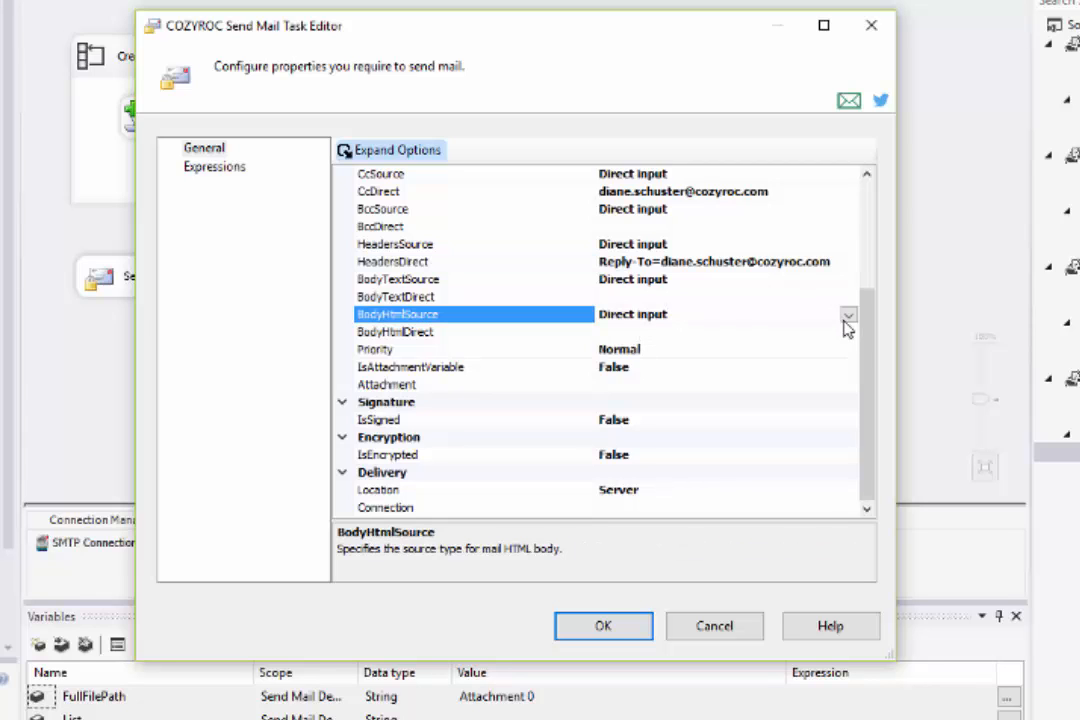
pyautogui.click(848, 314)
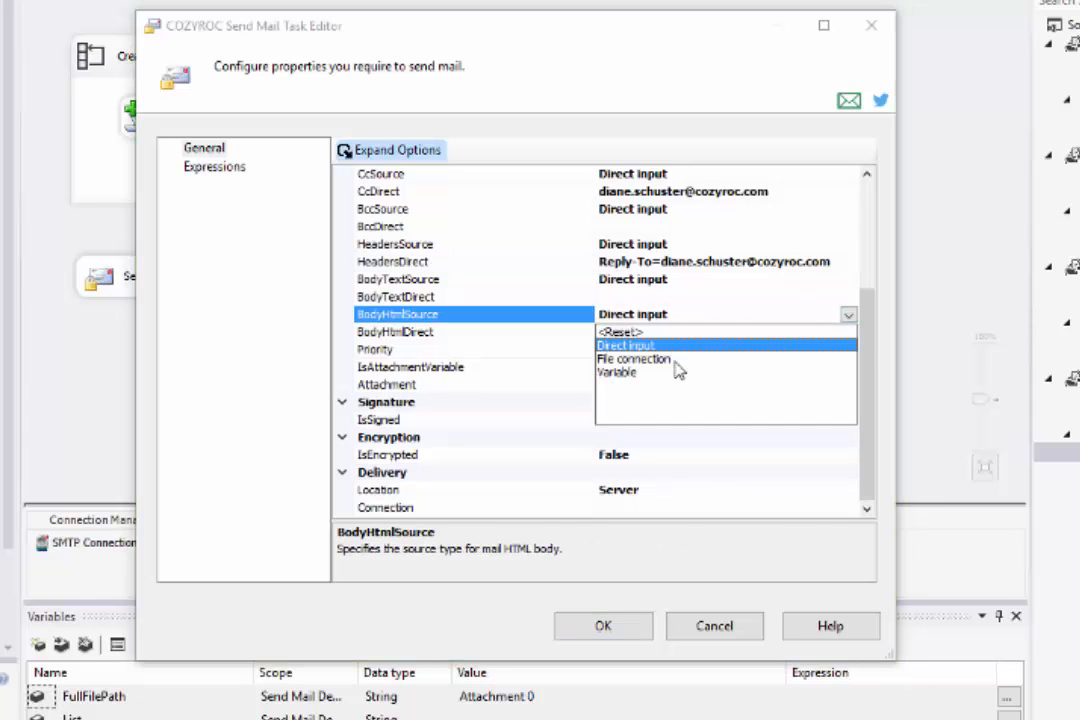
pyautogui.click(632, 358)
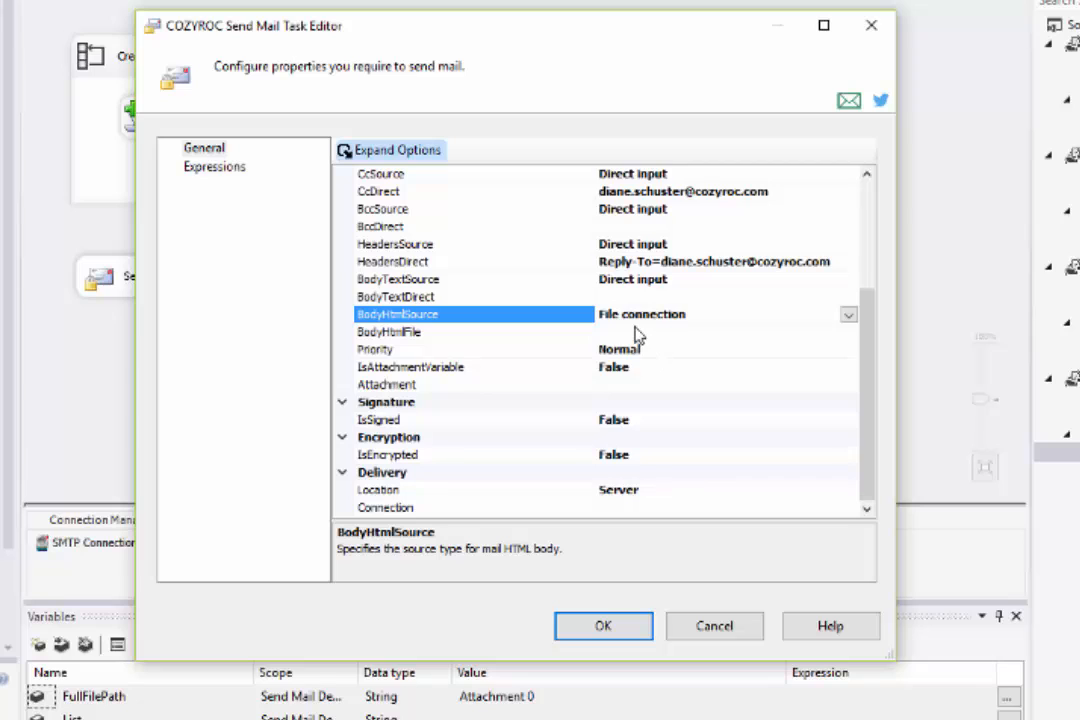
pyautogui.click(848, 332)
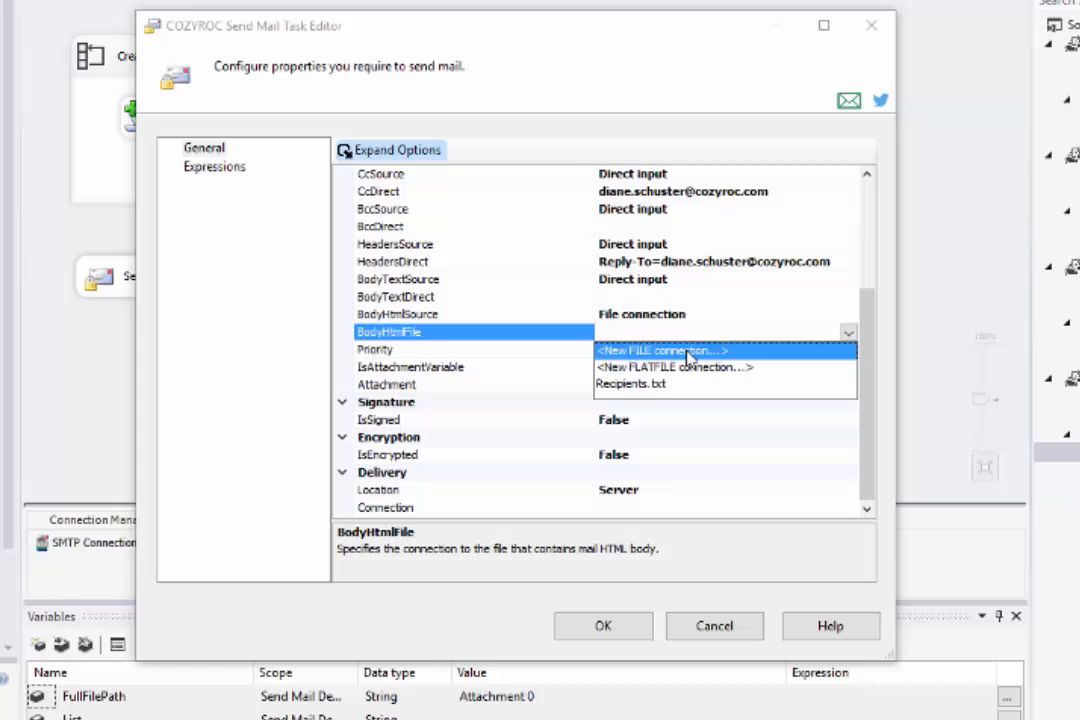
pyautogui.click(664, 350)
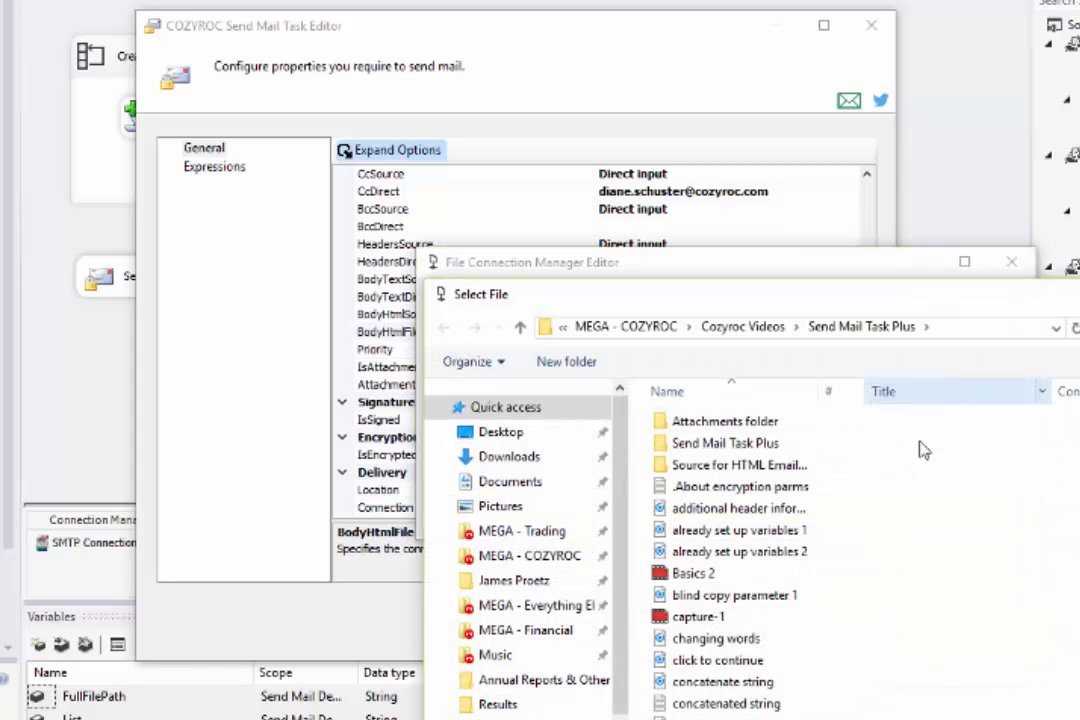
pyautogui.scroll(-3)
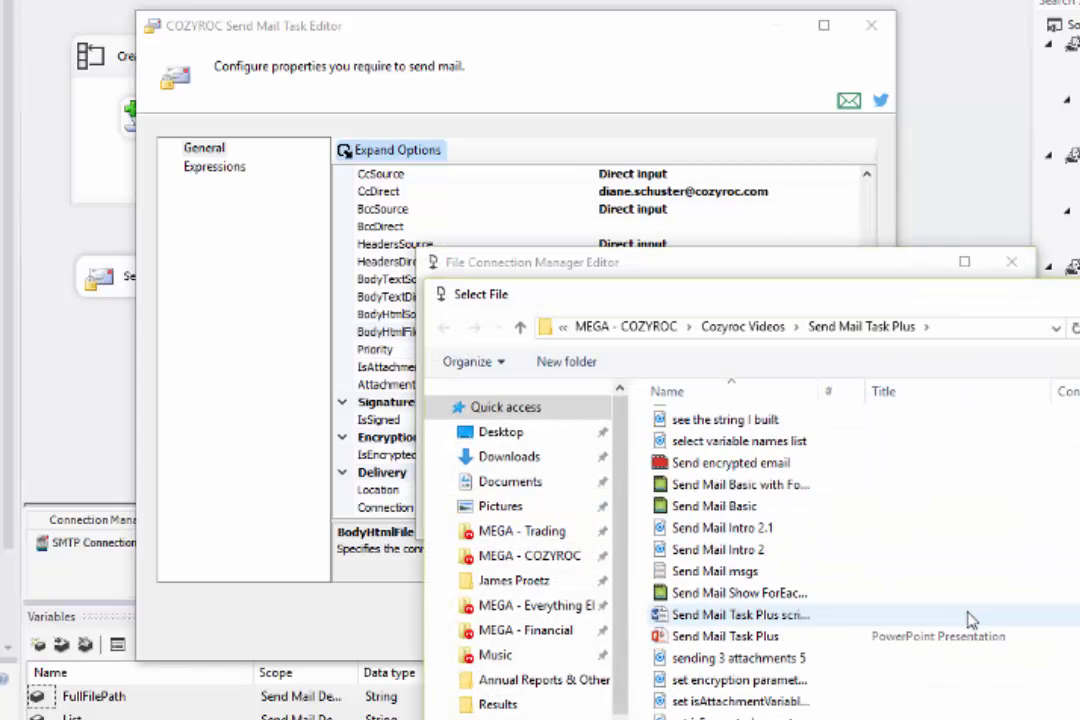
pyautogui.scroll(-3)
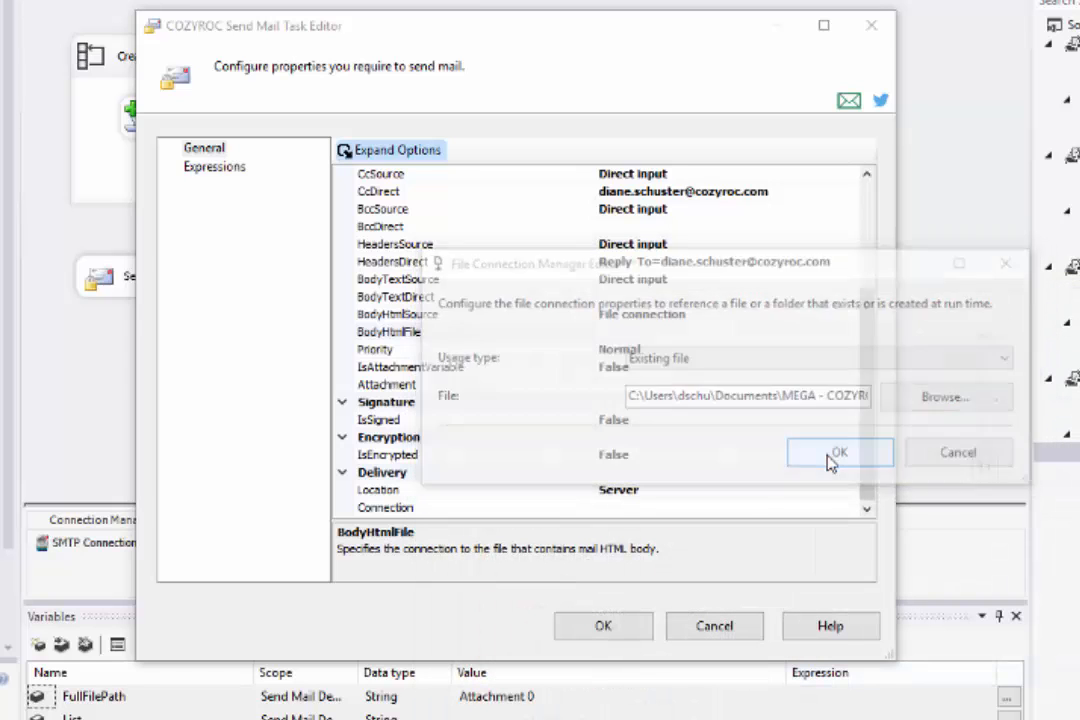
pyautogui.click(840, 452)
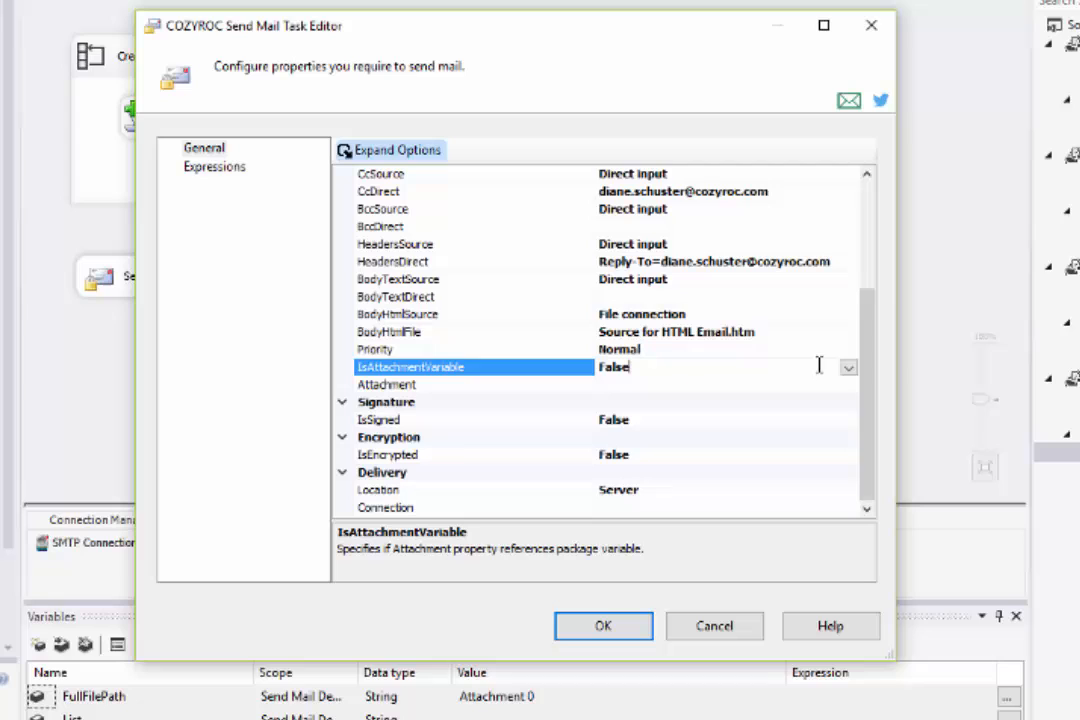
# Attach files from the User::List variable and send through SMTP Connection Manager 1
pyautogui.click(848, 368)
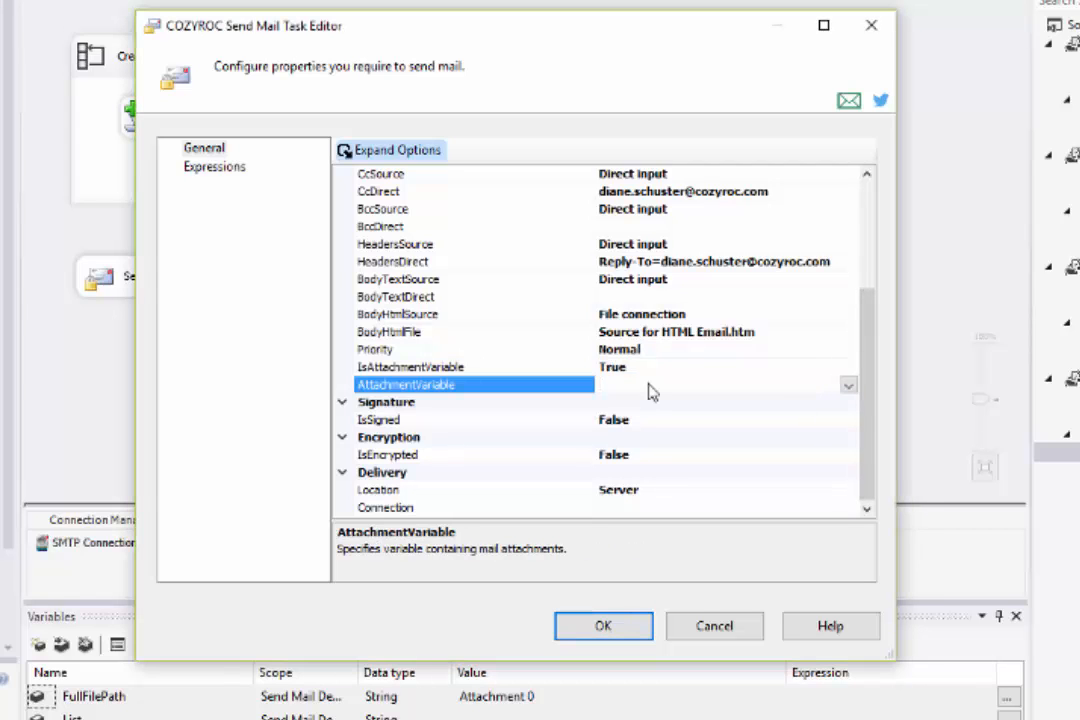
pyautogui.click(848, 384)
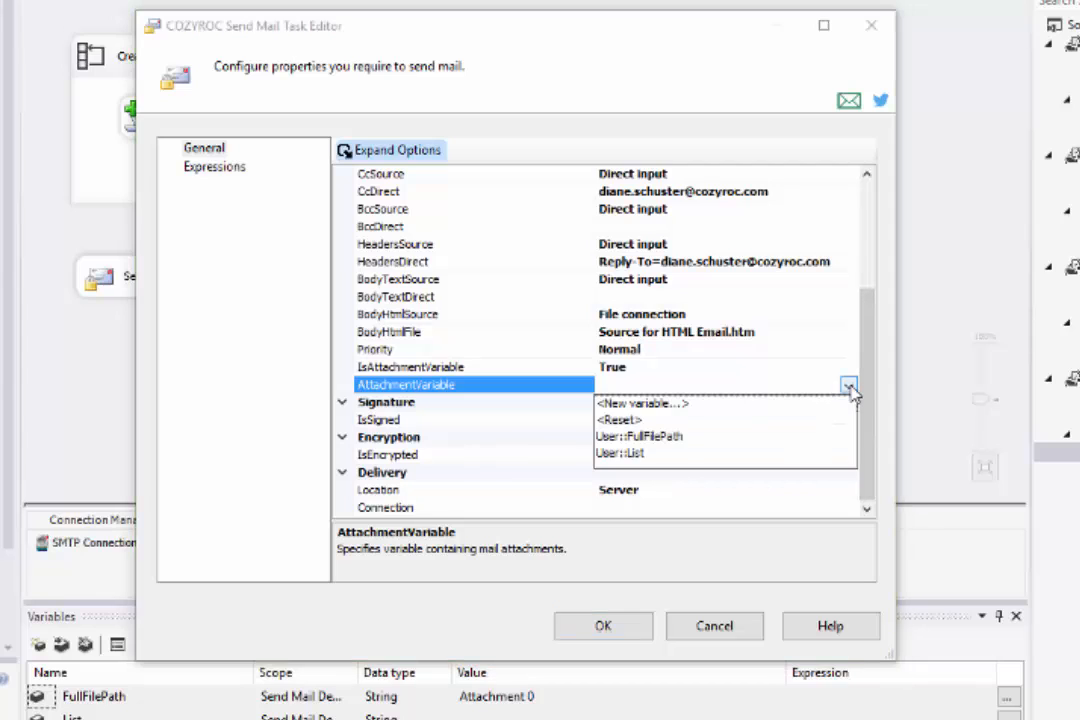
pyautogui.moveTo(648, 462)
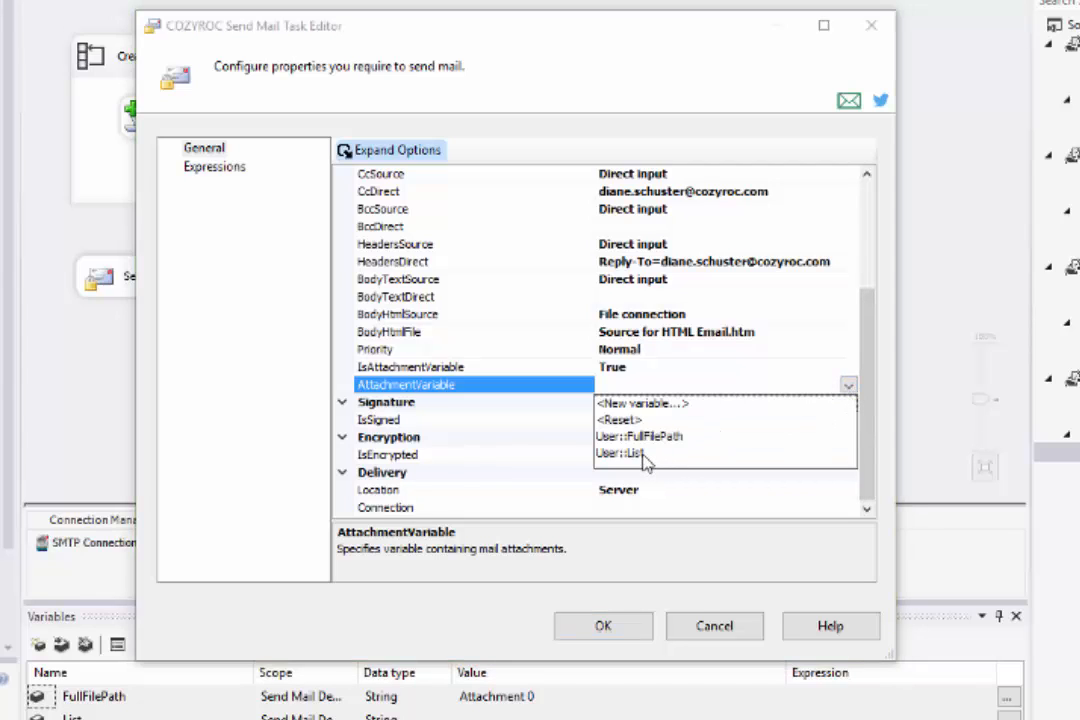
pyautogui.click(620, 452)
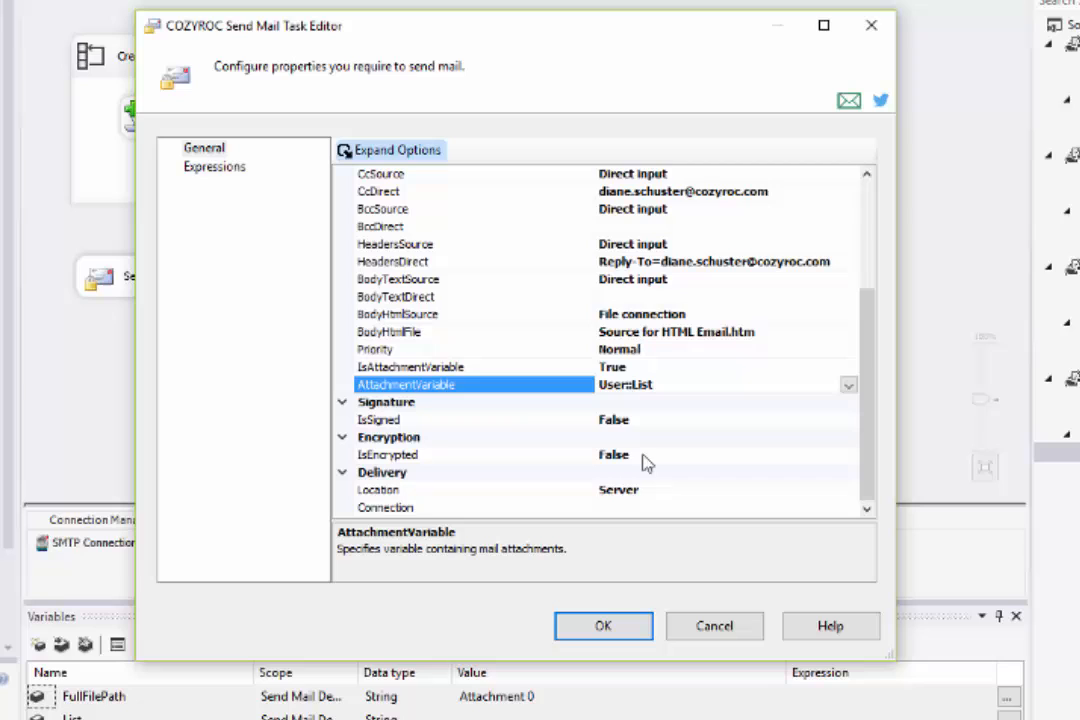
pyautogui.moveTo(624, 500)
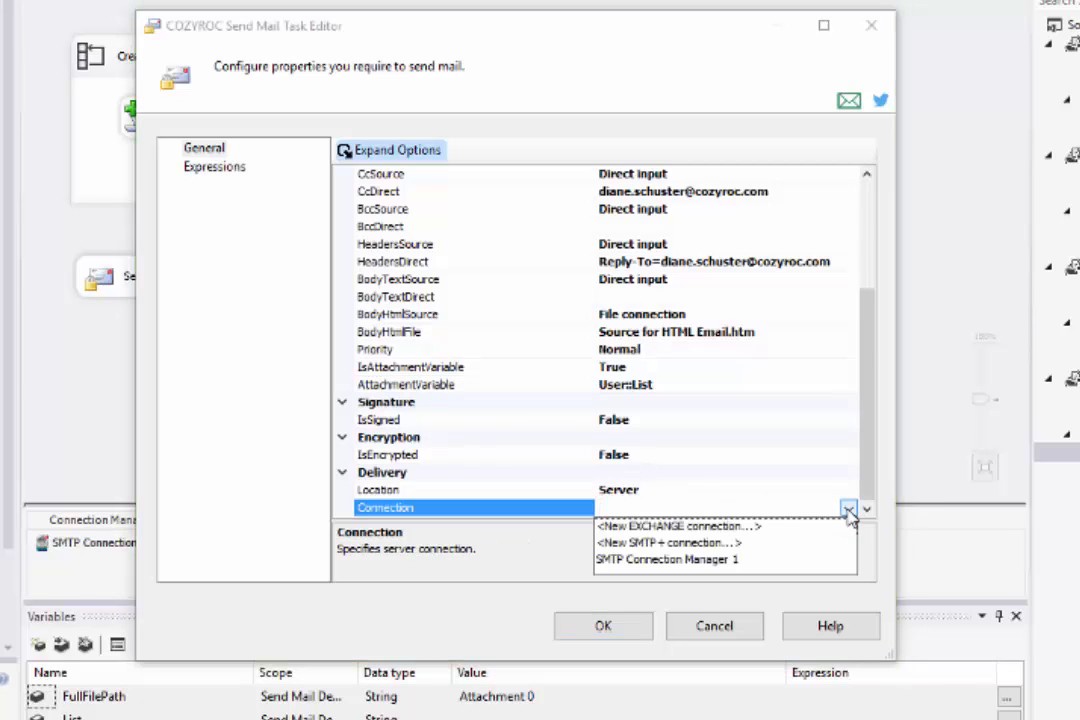
pyautogui.click(668, 560)
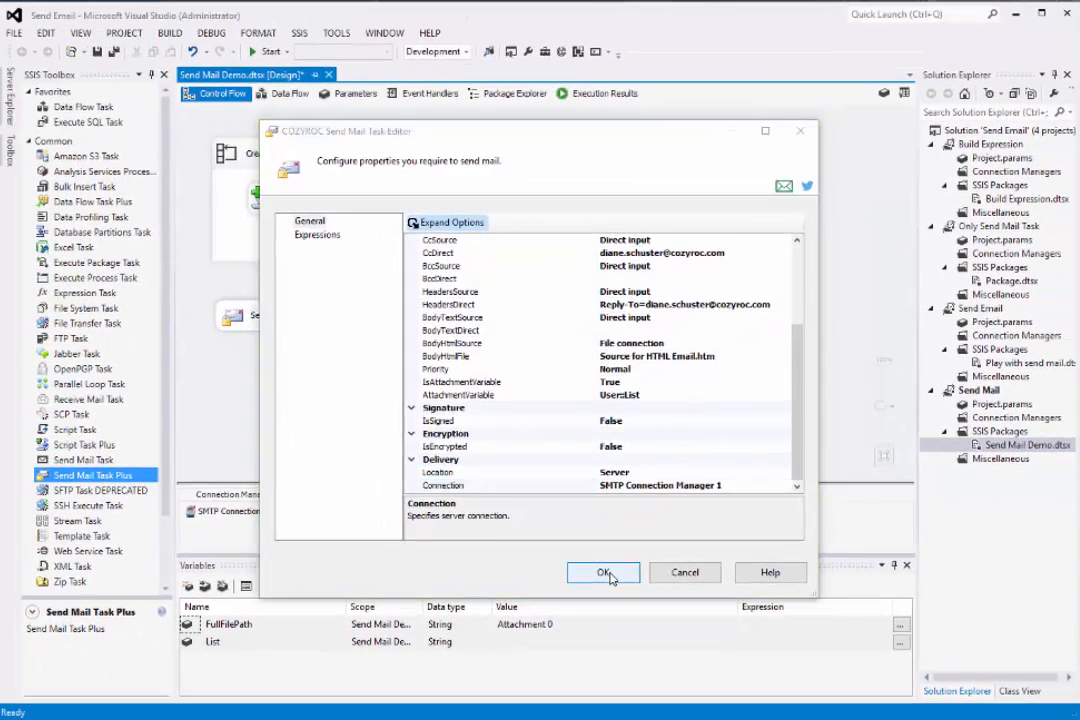
# Save the task settings, run the package past the breakpoint to completion, and stop debugging
pyautogui.click(602, 572)
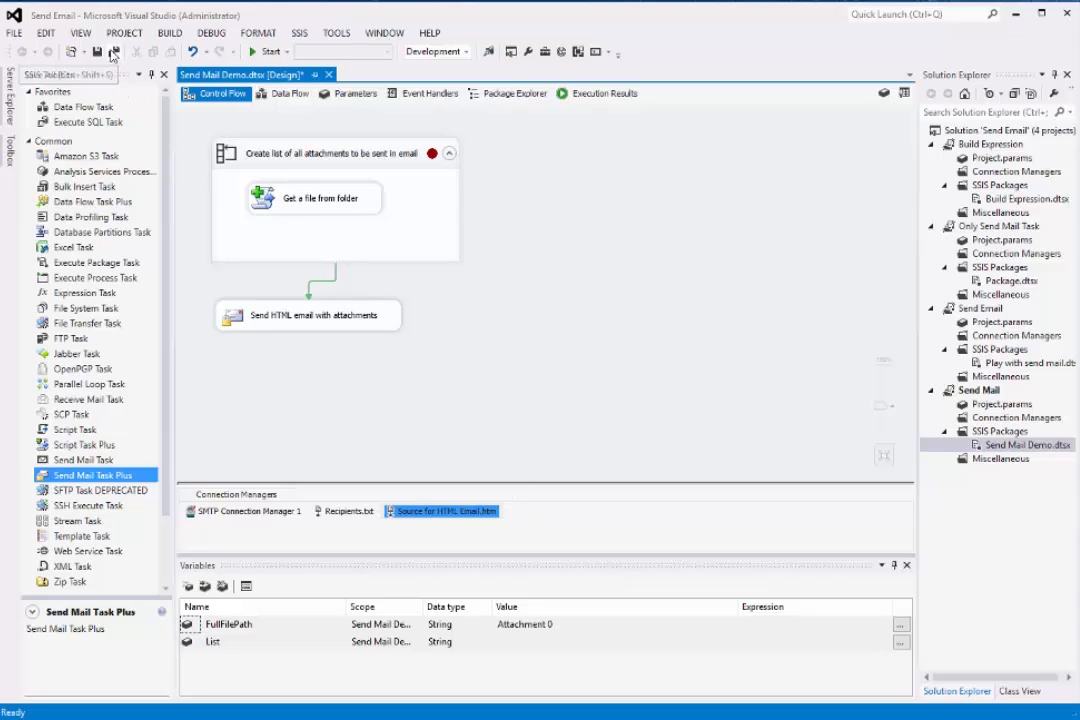
pyautogui.click(100, 52)
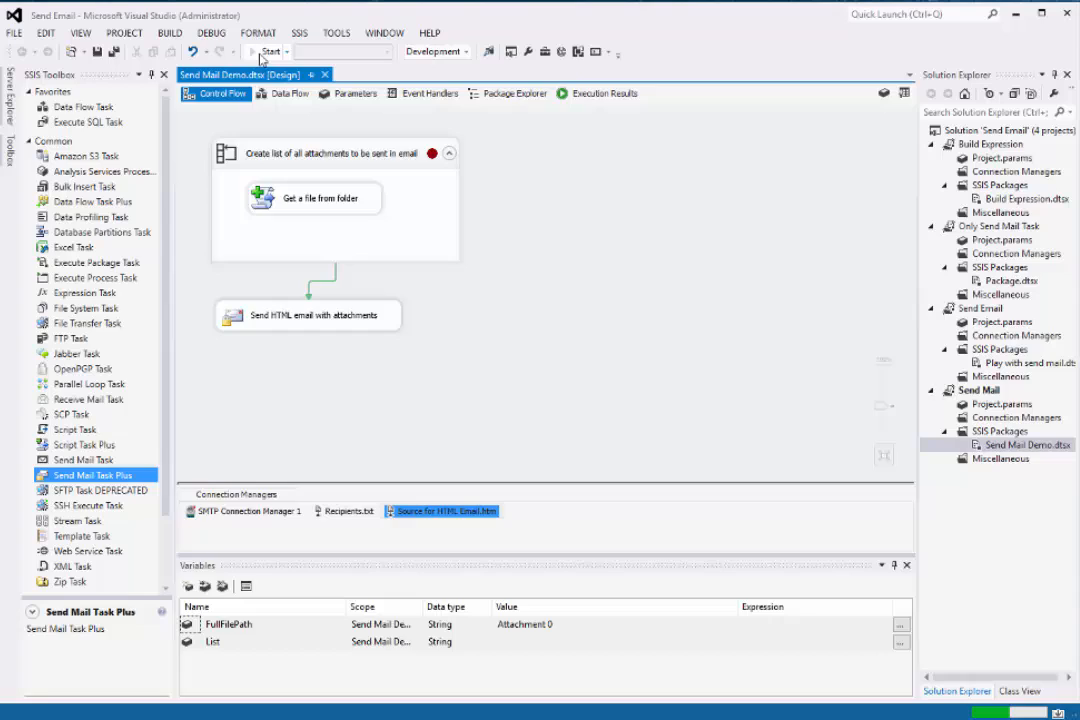
pyautogui.click(264, 52)
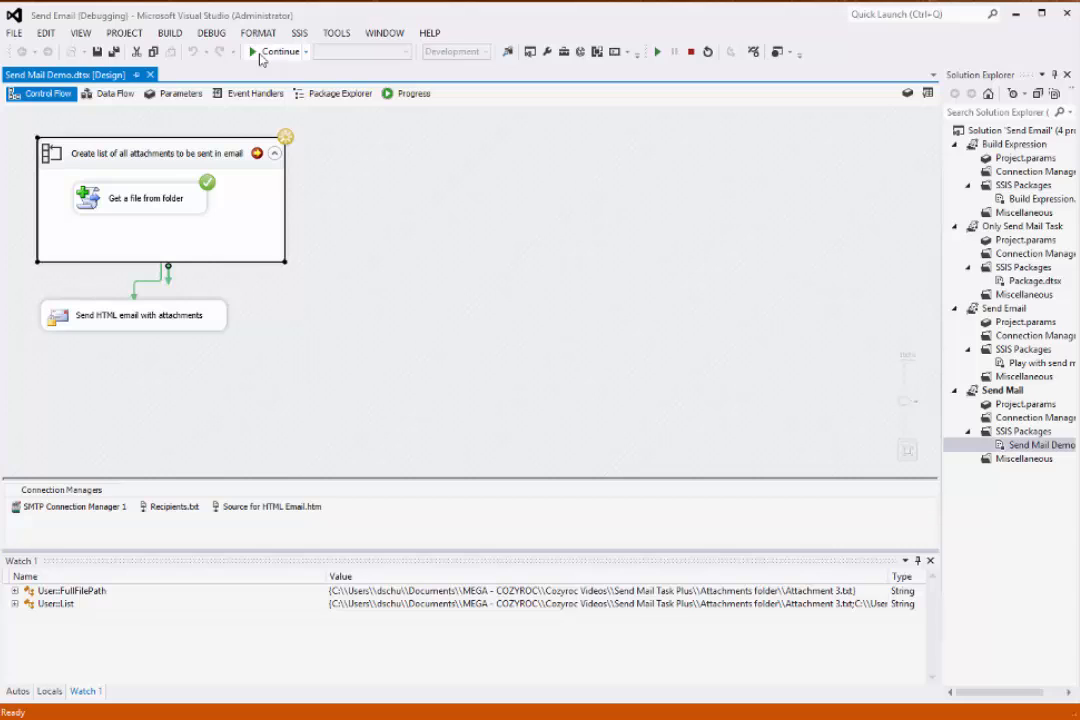
pyautogui.moveTo(390, 536)
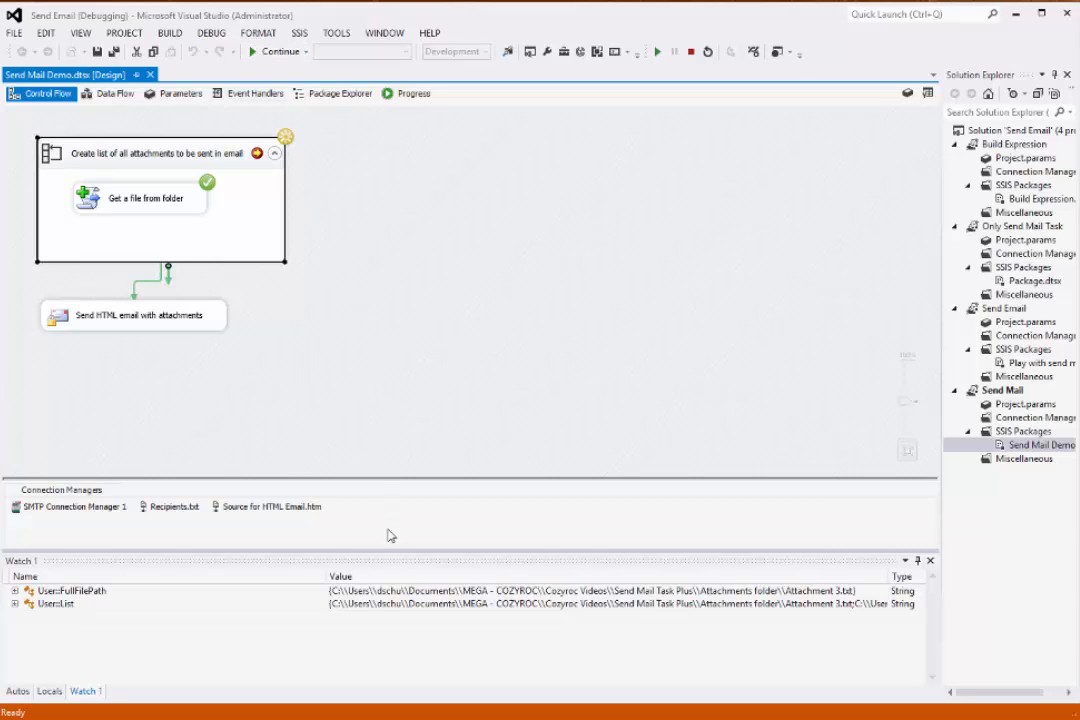
pyautogui.moveTo(372, 608)
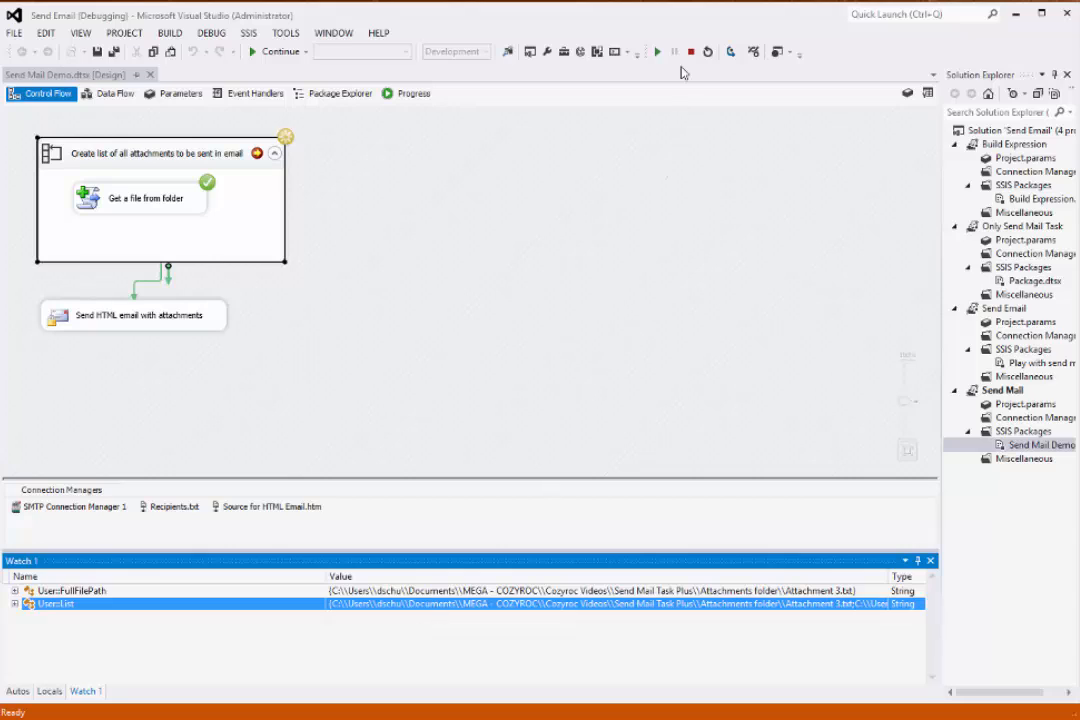
pyautogui.click(656, 52)
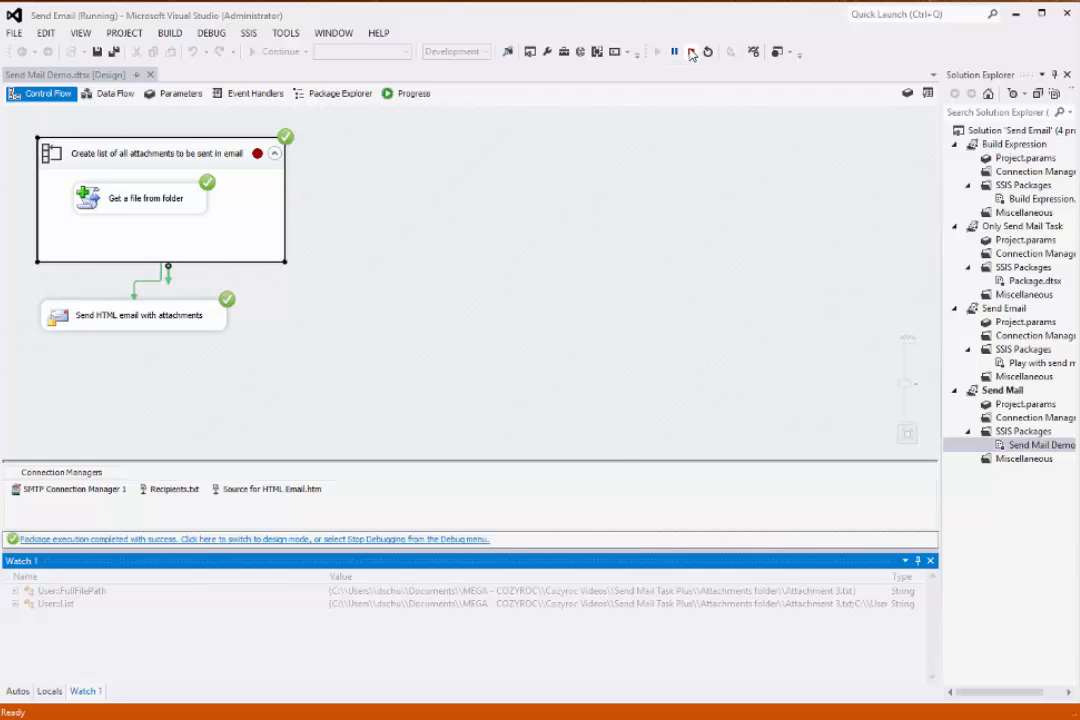
pyautogui.click(688, 52)
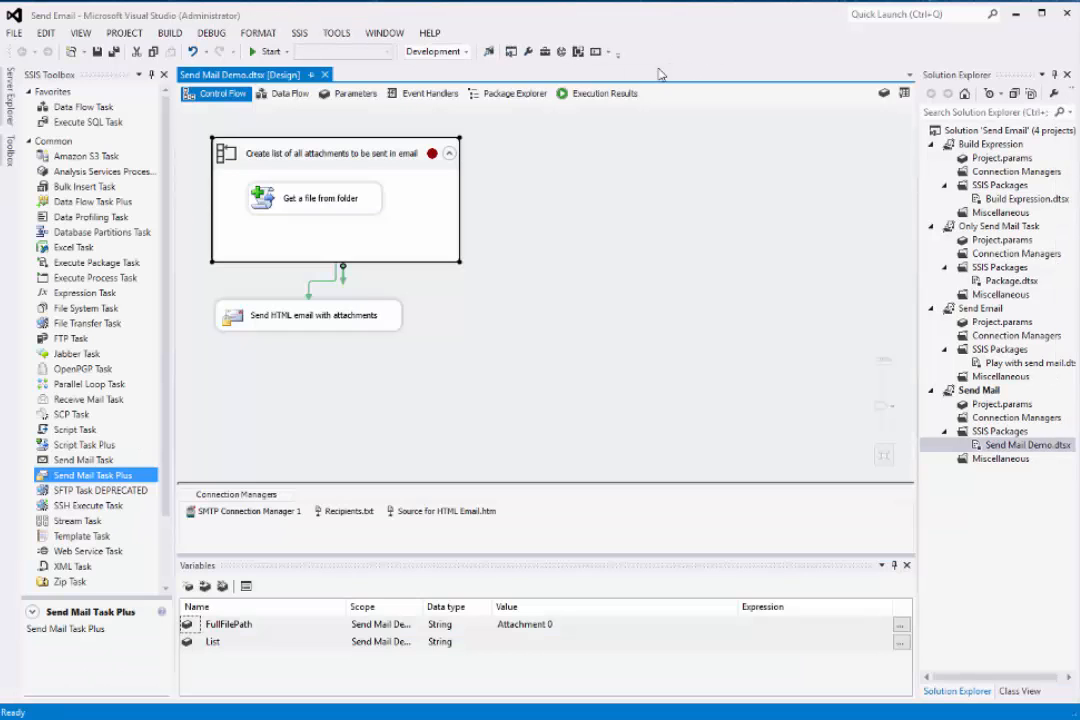
# View the semicolon-joined attachment file paths in the Notepad window
pyautogui.click(600, 94)
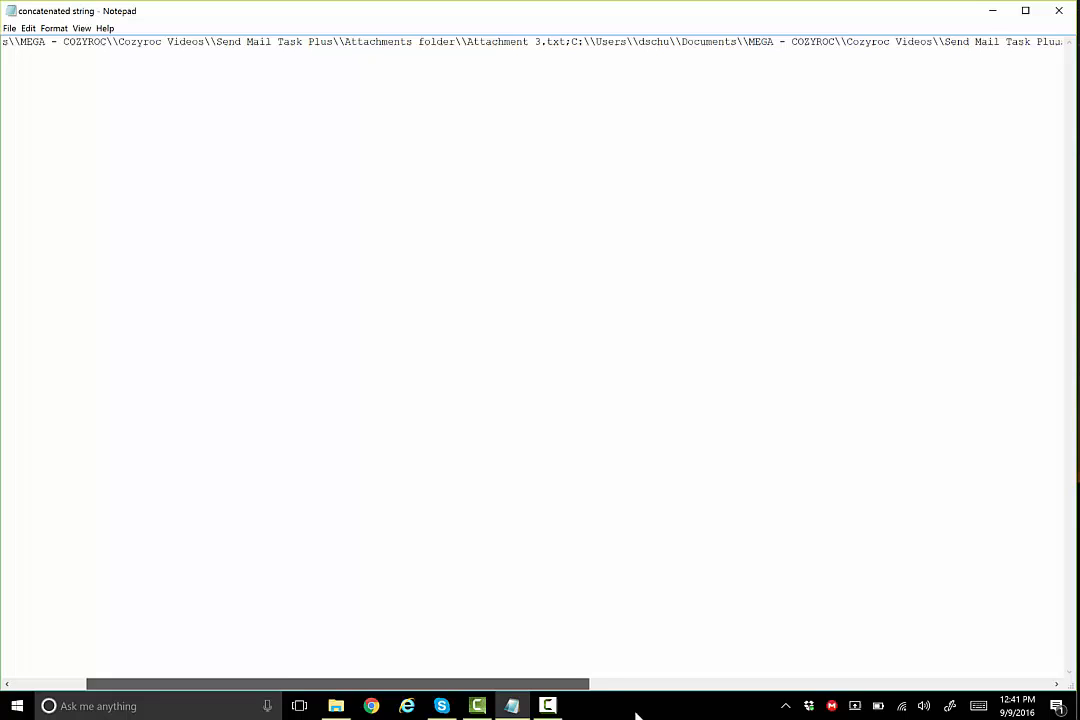
pyautogui.hscroll(3)
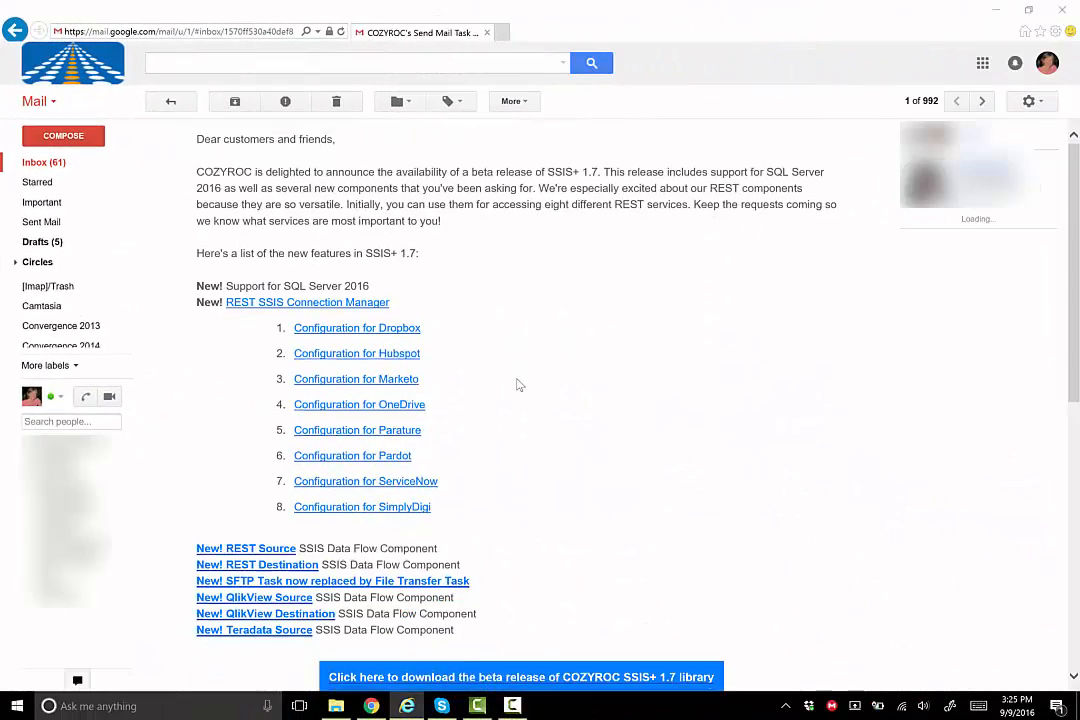
# Scroll to the received COZYROC email's attachments and view Attachment 1.txt
pyautogui.scroll(-3)
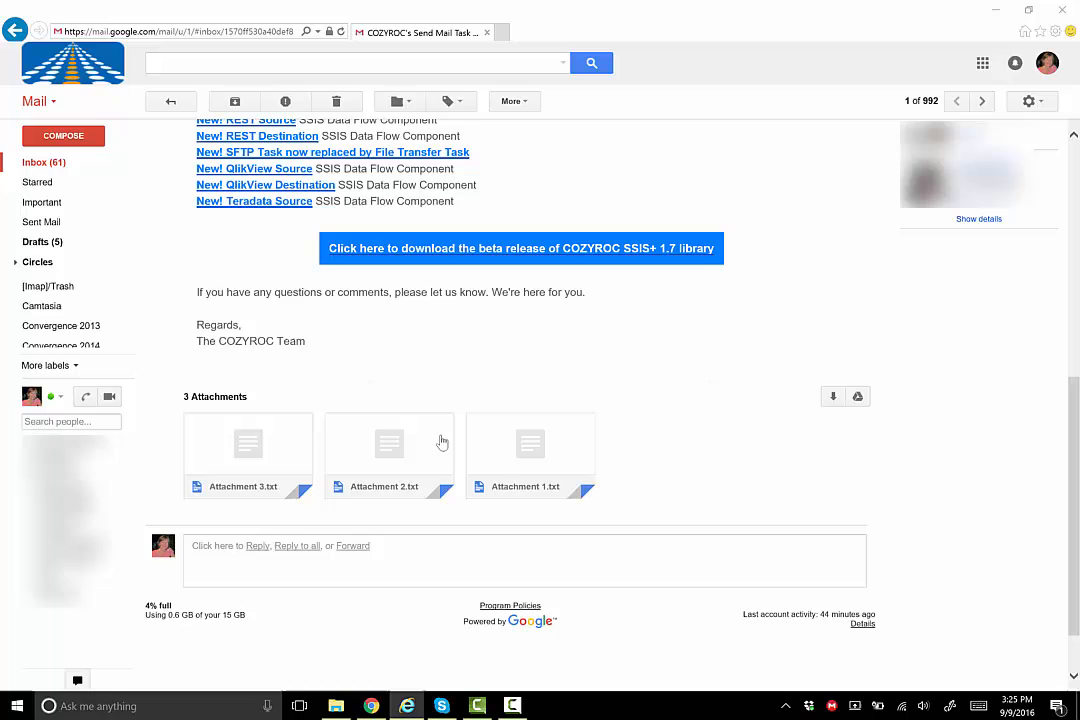
pyautogui.moveTo(530, 444)
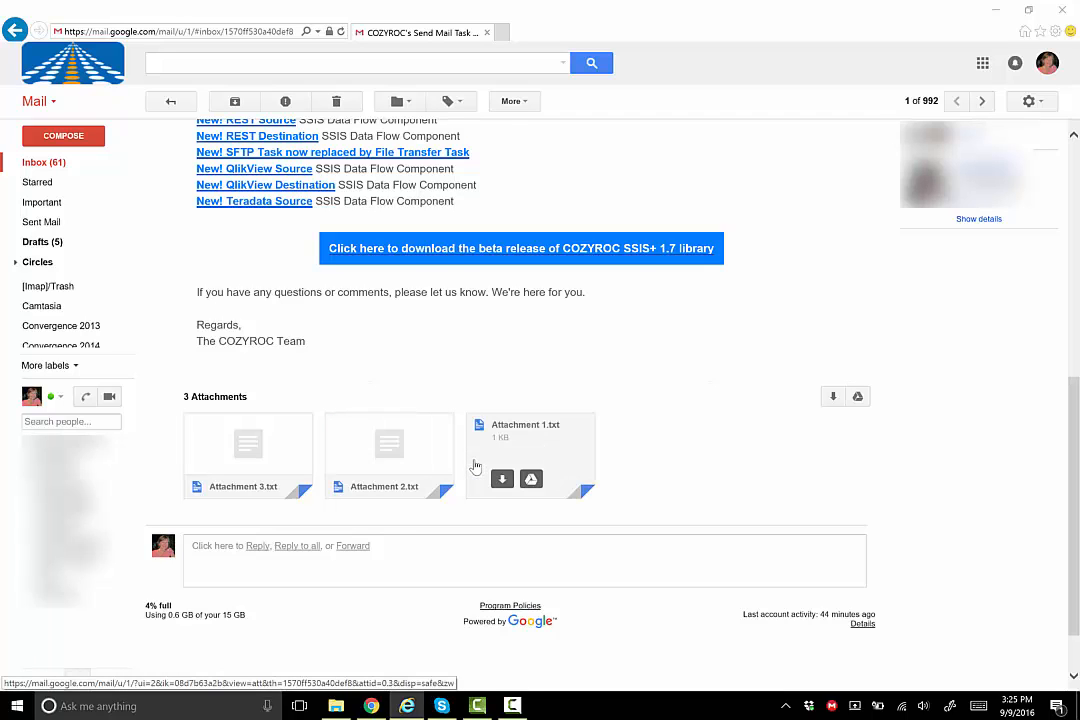
pyautogui.click(530, 444)
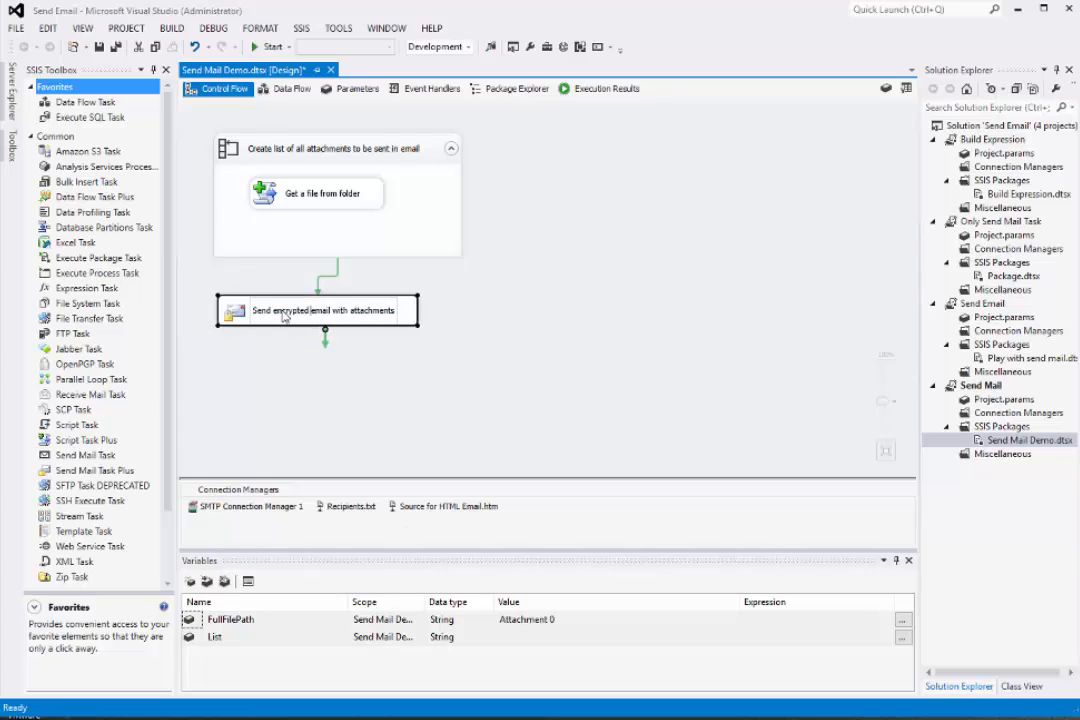
pyautogui.moveTo(288, 352)
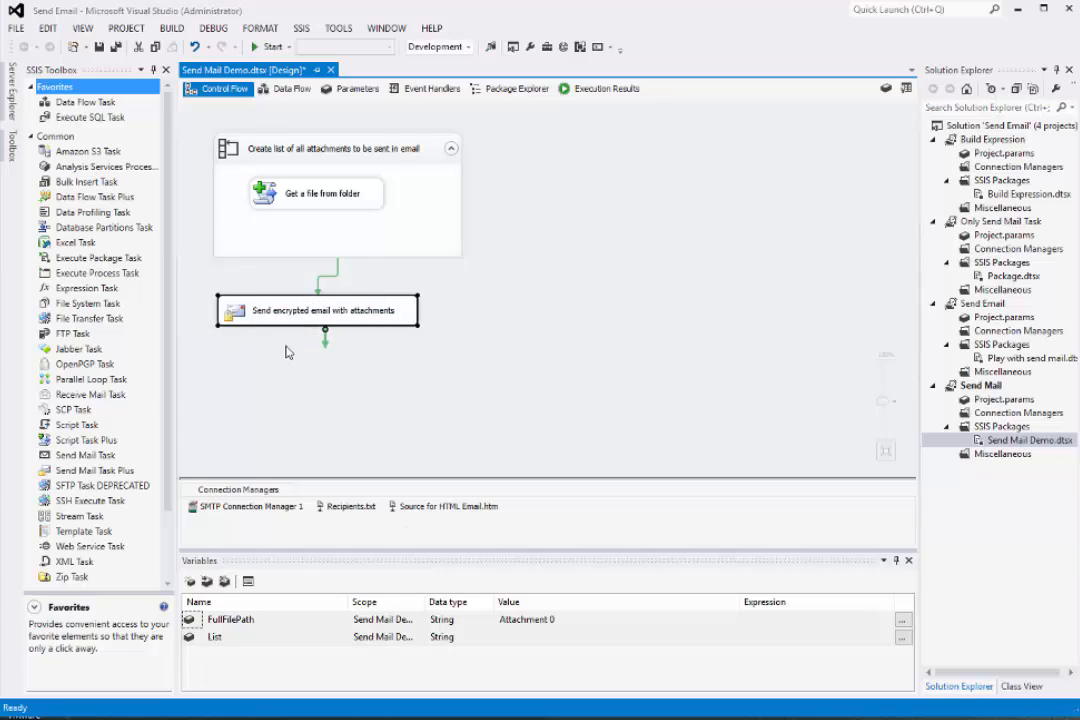
# Change the encrypted-mail task's subject to This email is encrypted in the expanded editor
pyautogui.doubleClick(316, 308)
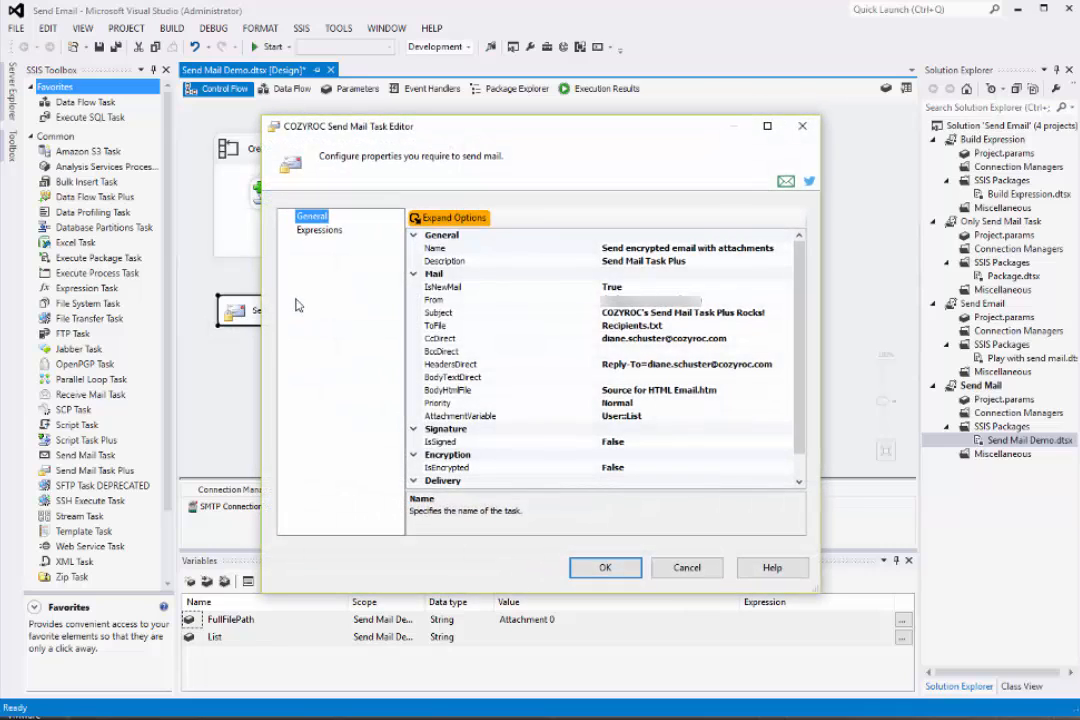
pyautogui.moveTo(548, 272)
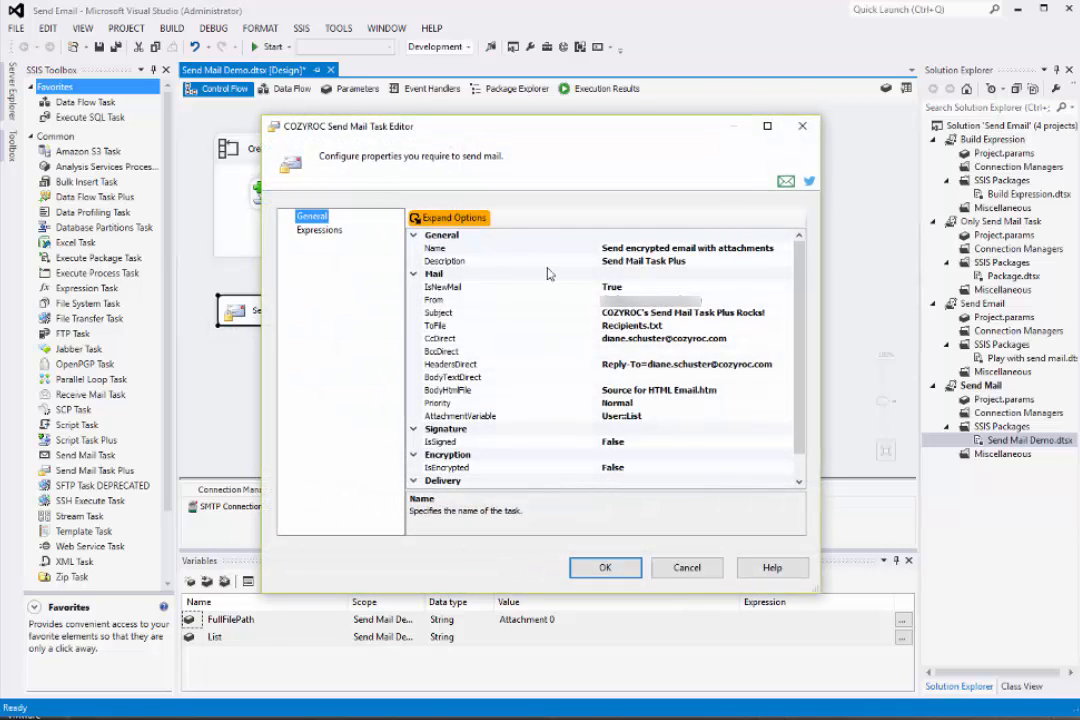
pyautogui.click(448, 216)
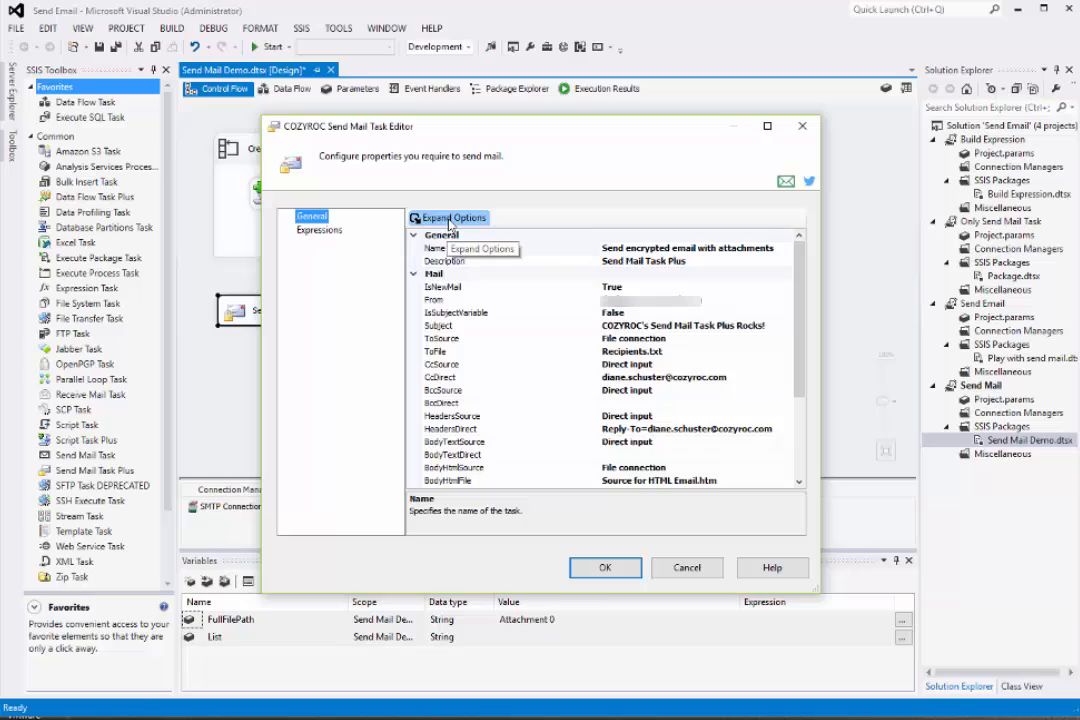
pyautogui.click(438, 324)
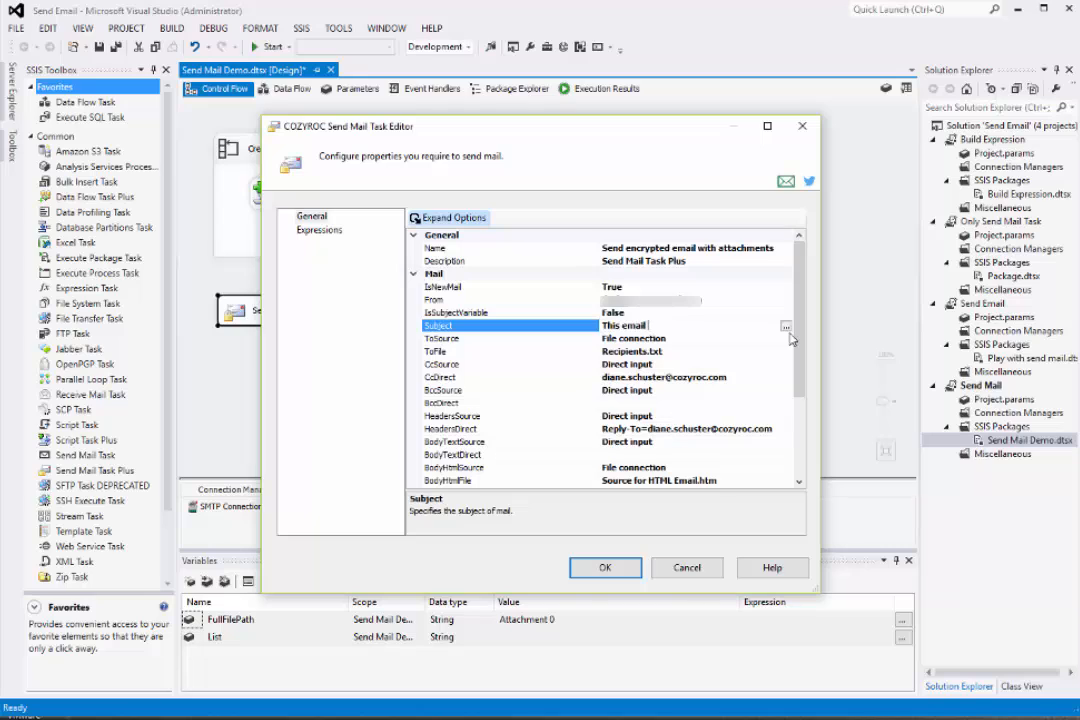
pyautogui.write('is encrypted')
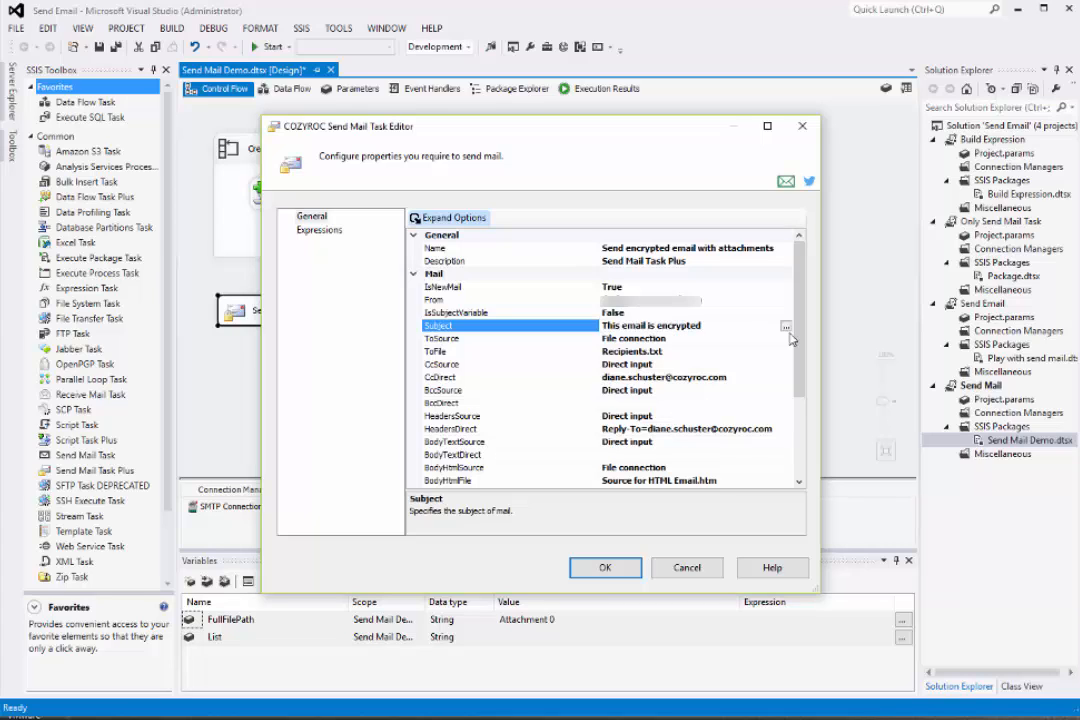
pyautogui.scroll(-3)
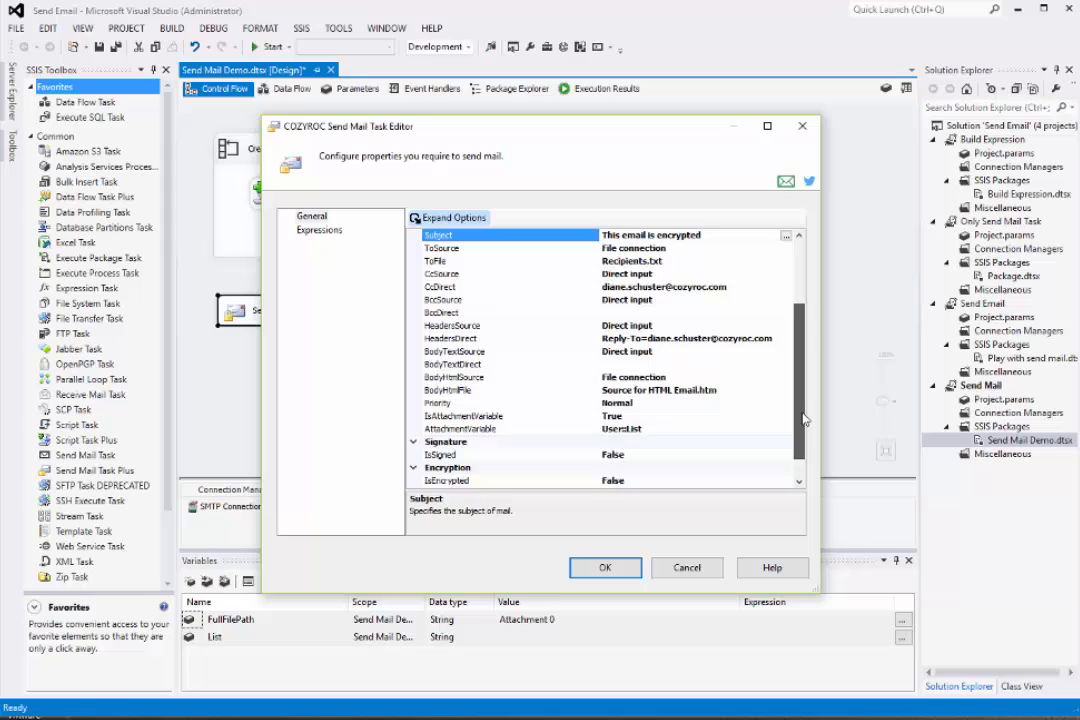
pyautogui.scroll(-3)
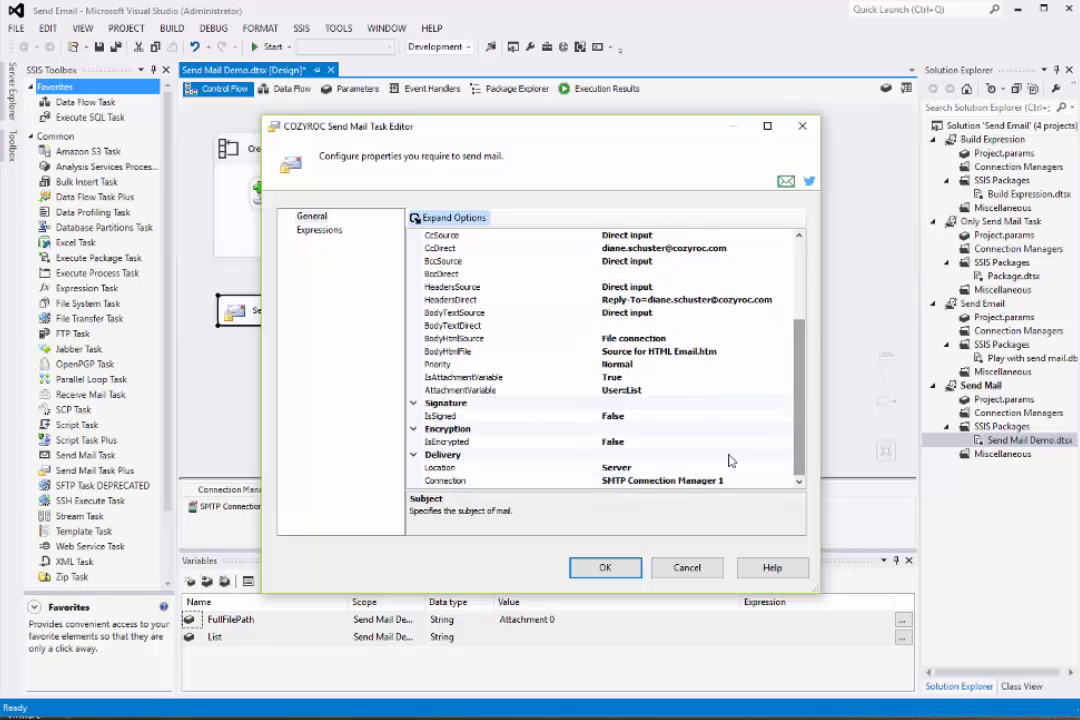
# Enable IsSigned and select the PC2016 .pfx private key with its password for signing
pyautogui.click(446, 414)
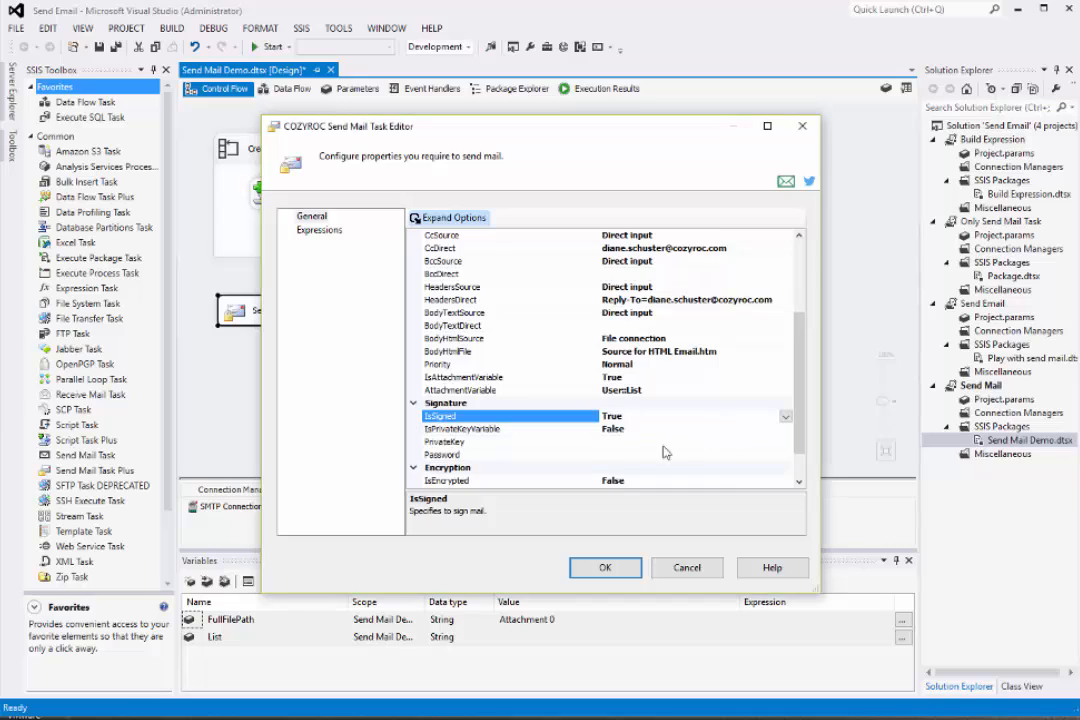
pyautogui.click(444, 442)
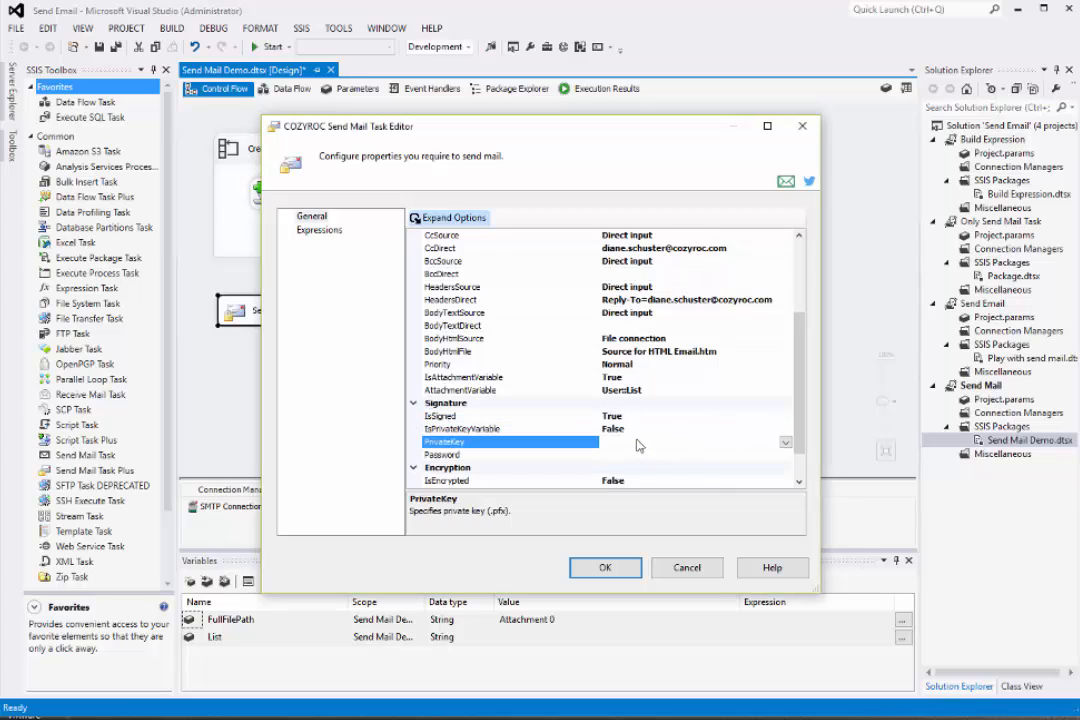
pyautogui.click(786, 442)
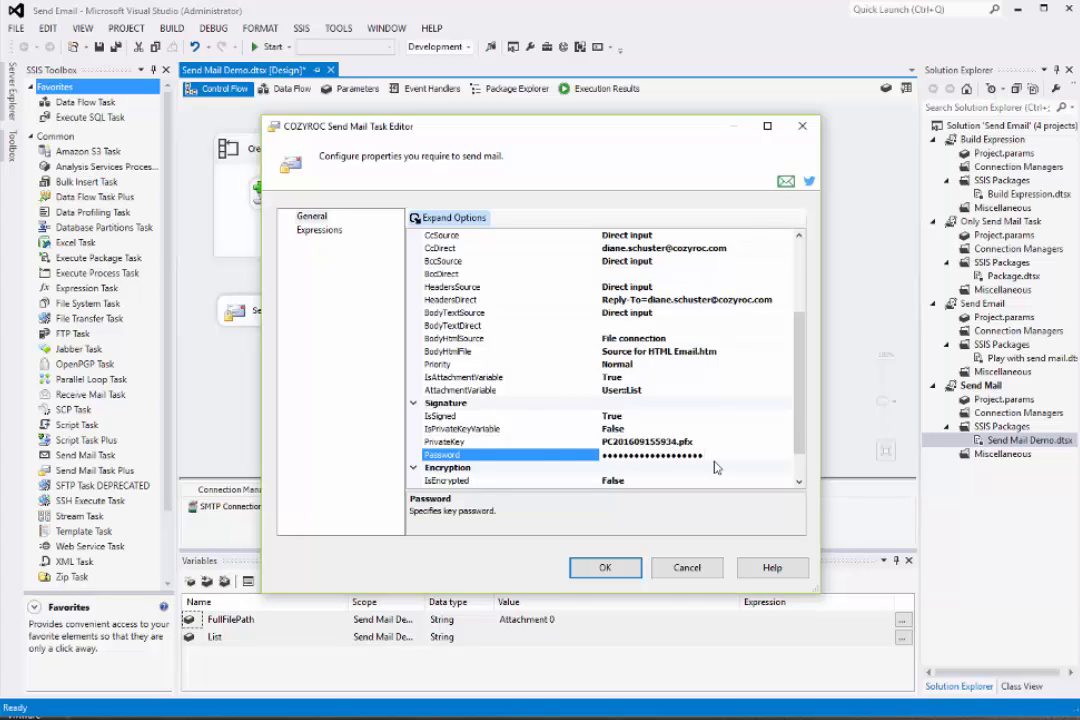
pyautogui.scroll(-3)
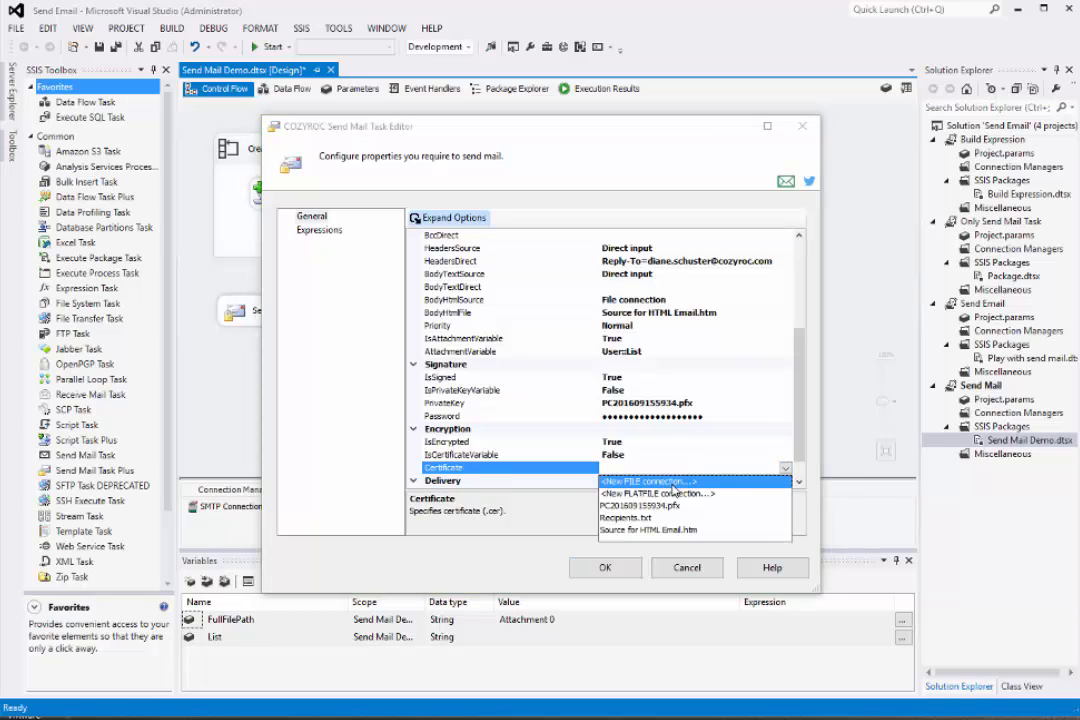
# Enable IsEncrypted with a new file connection to the Diane.cer certificate and confirm the task
pyautogui.click(652, 480)
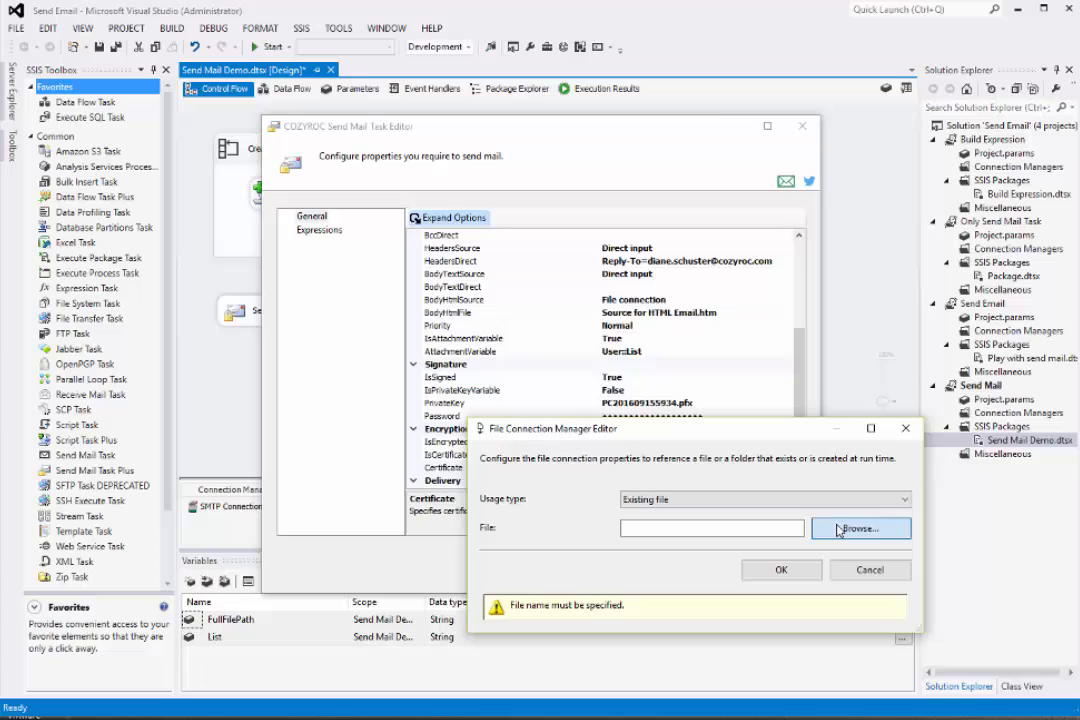
pyautogui.click(858, 528)
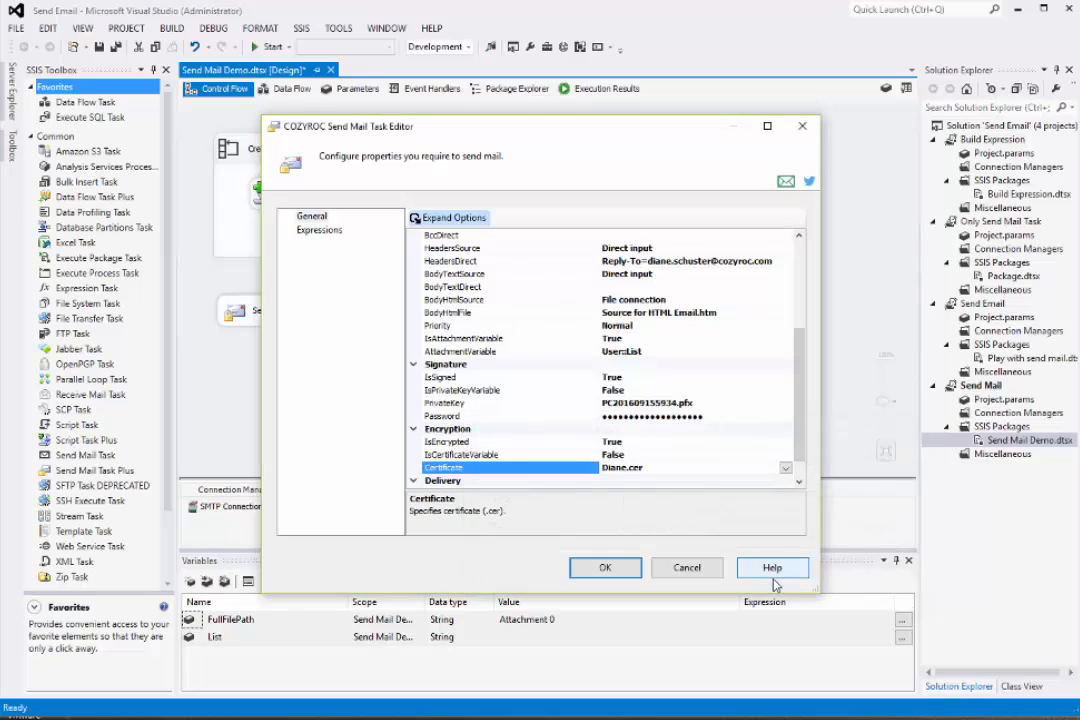
pyautogui.scroll(-3)
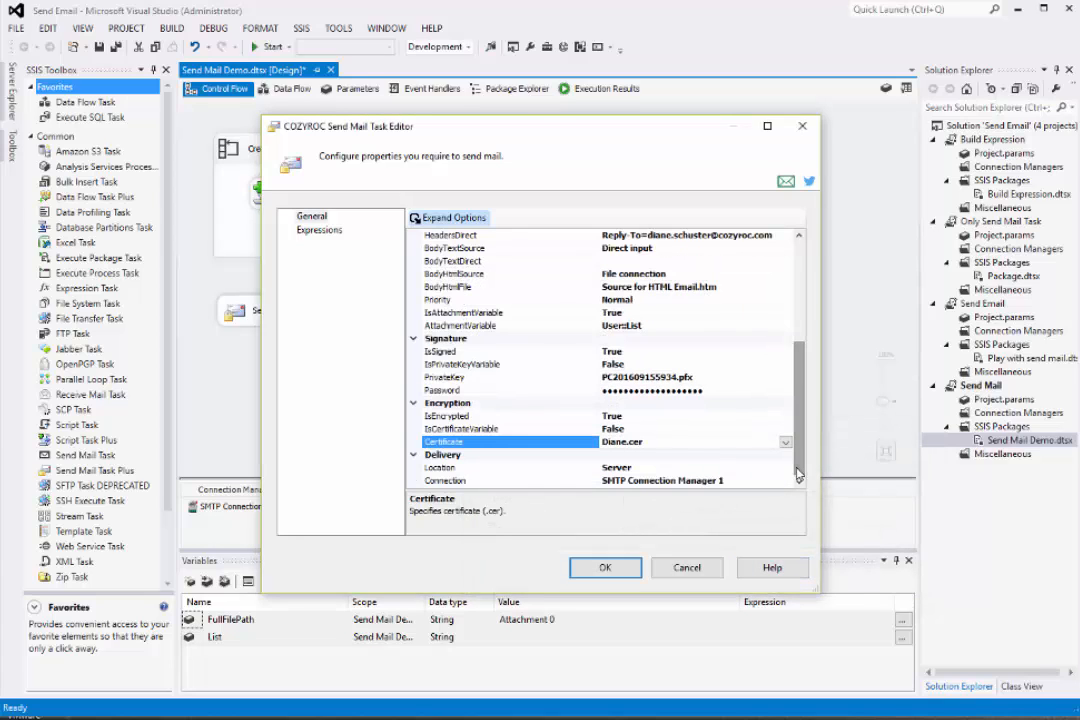
pyautogui.click(604, 568)
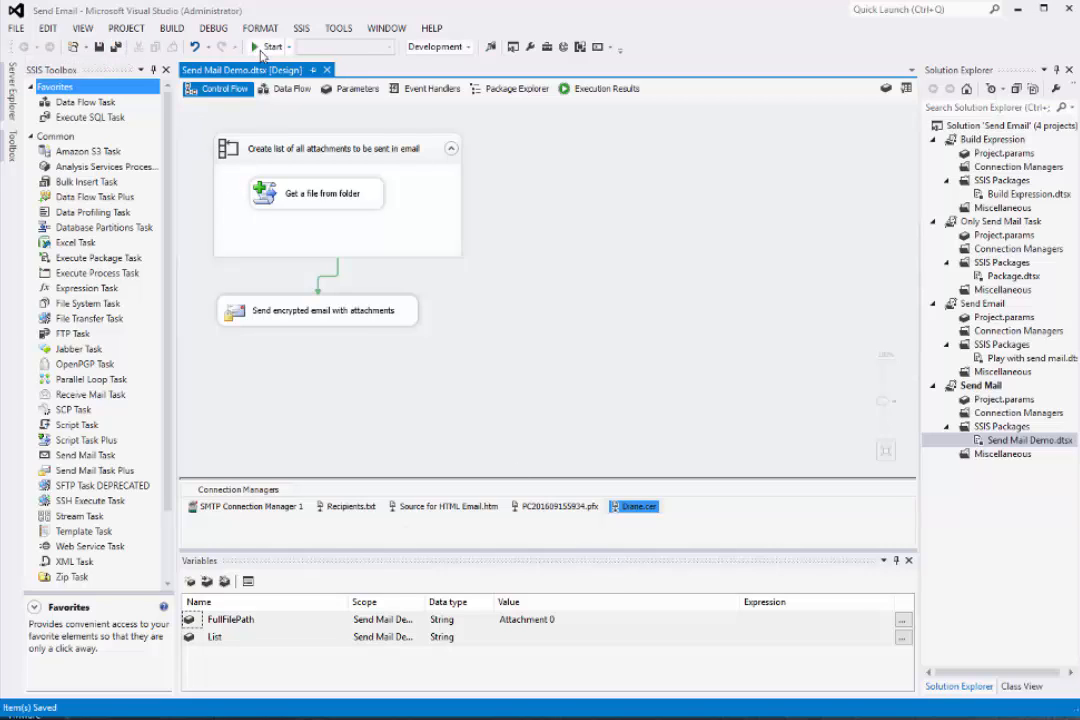
# Start debugging so the encrypted email task succeeds, then stop the run
pyautogui.click(270, 48)
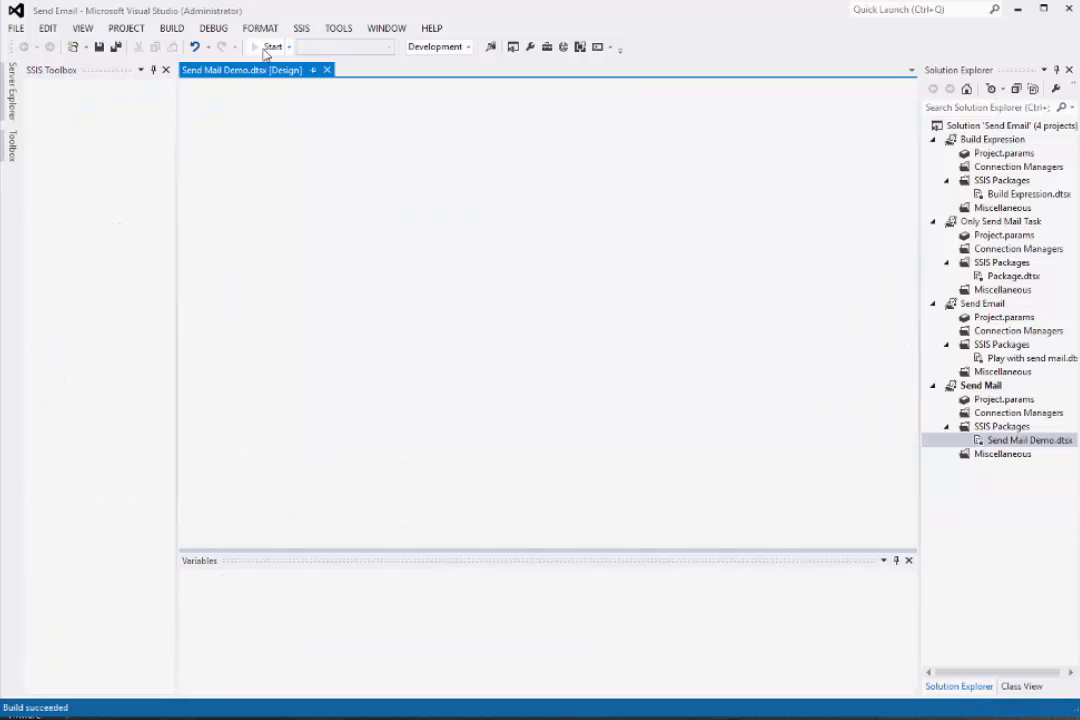
pyautogui.click(272, 48)
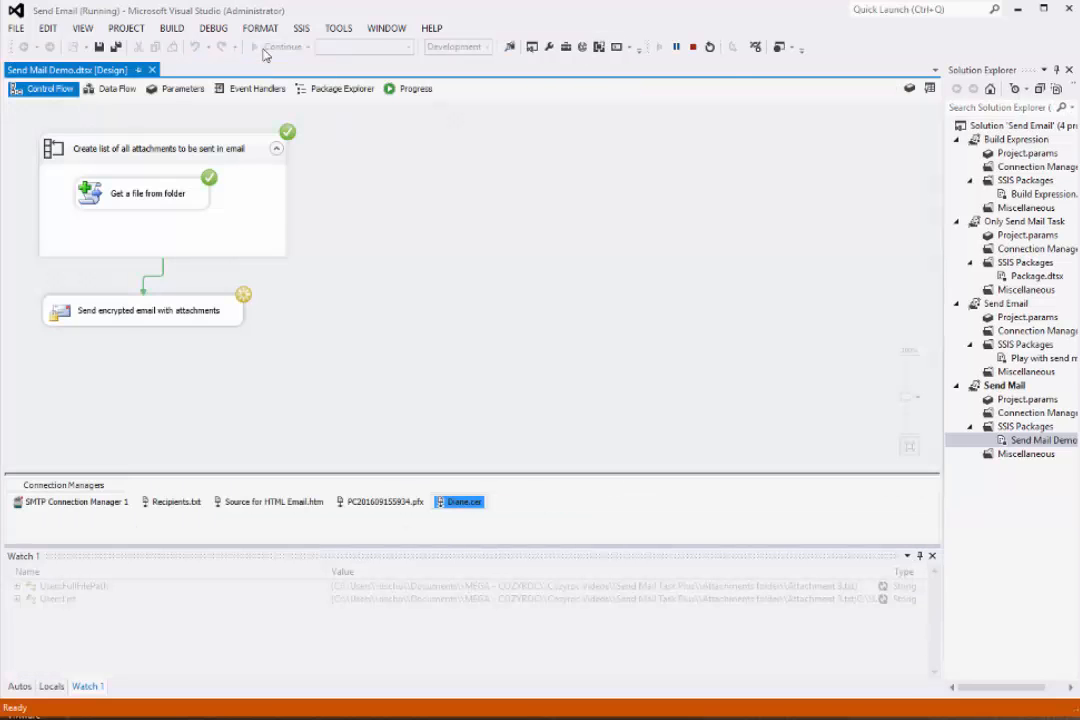
pyautogui.click(694, 48)
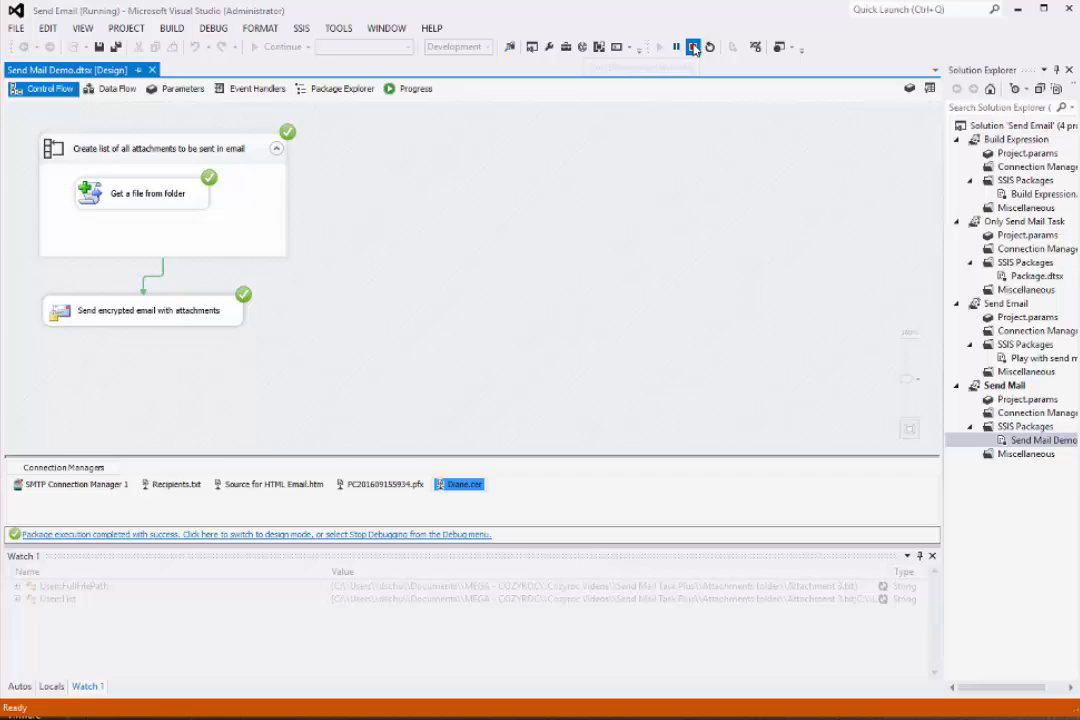
pyautogui.click(692, 48)
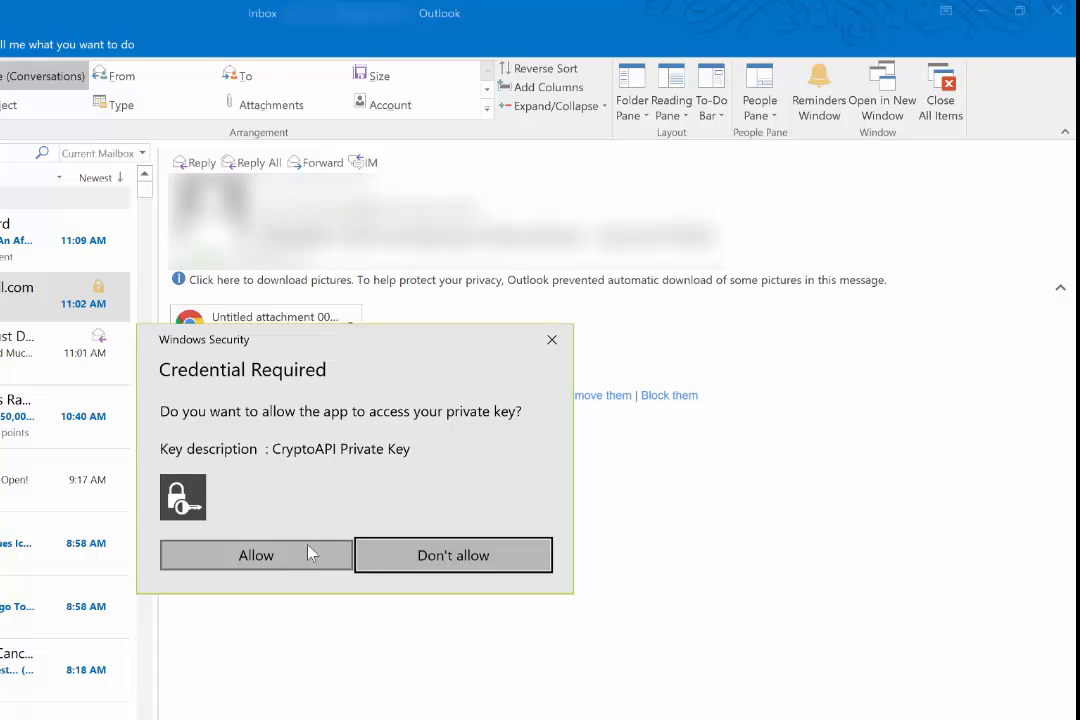
# Allow Outlook to use the private key so the signed, encrypted message decrypts with its three attachments
pyautogui.click(256, 556)
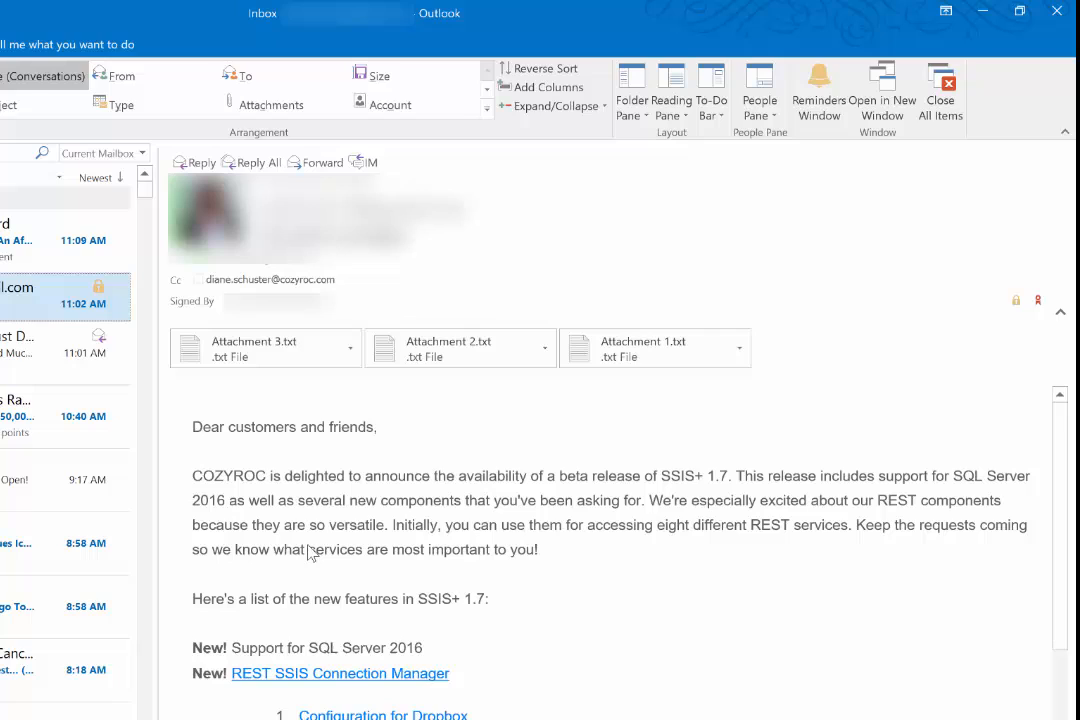
pyautogui.moveTo(758, 616)
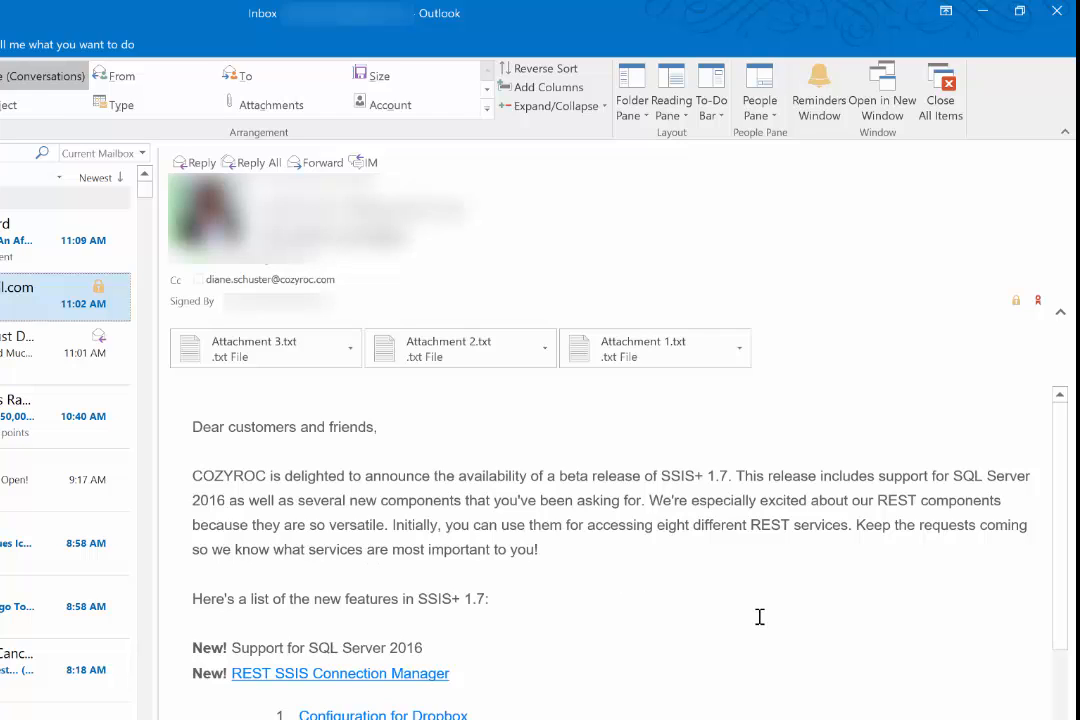